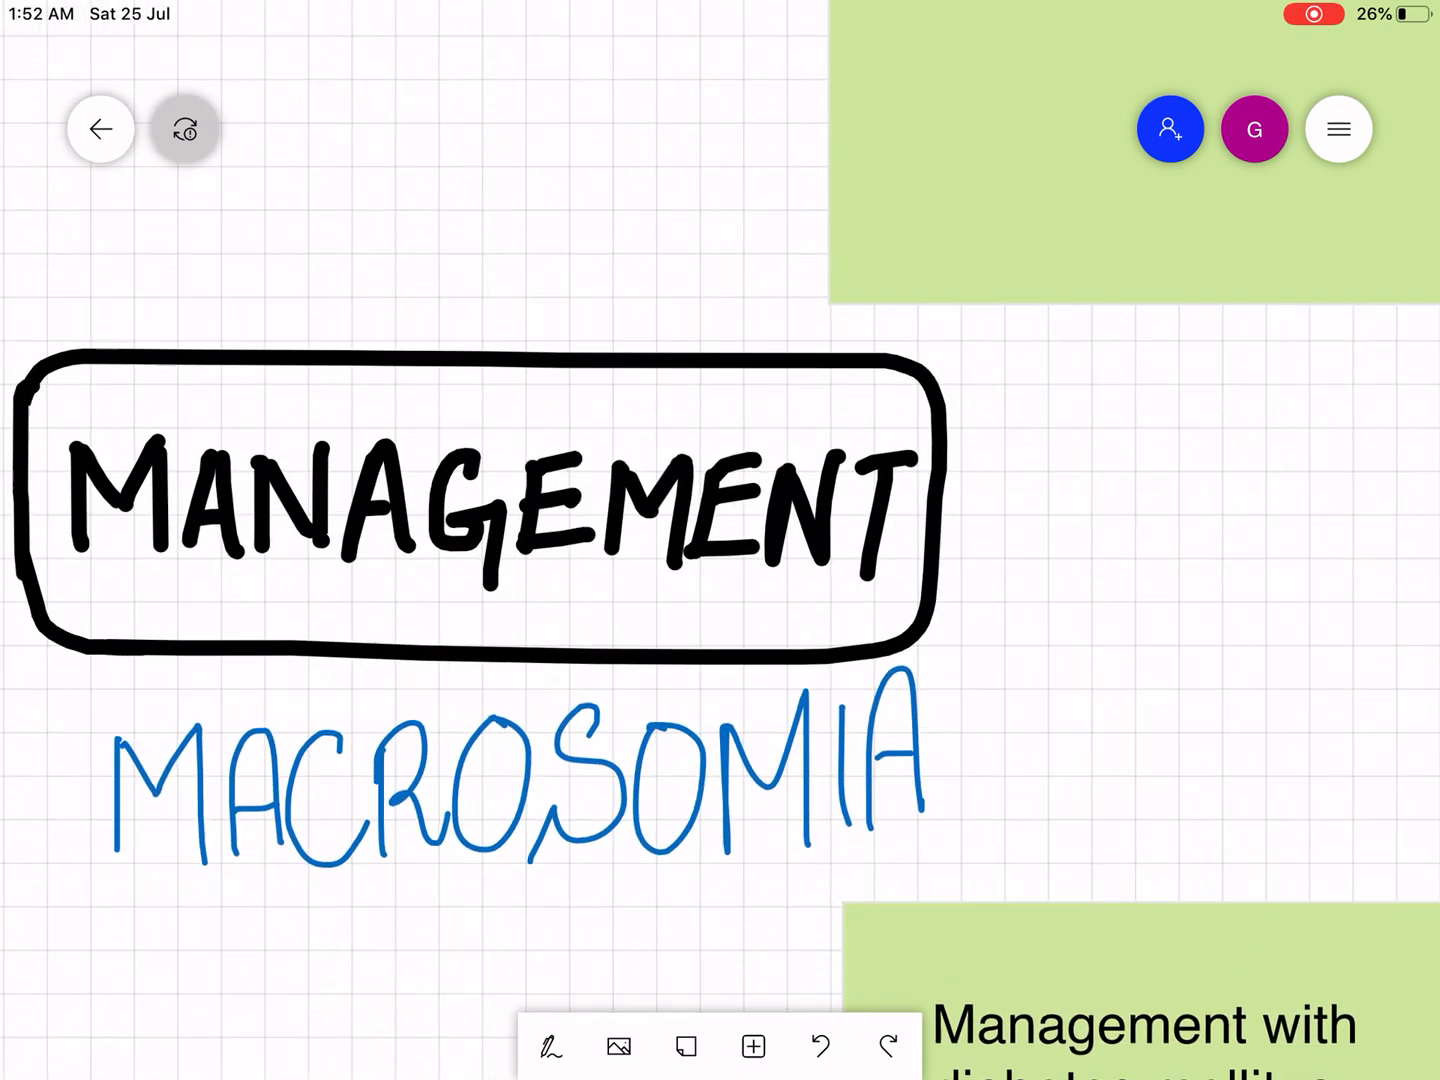
# Pan down from the MANAGEMENT title to the non-diabetics note and its two blue guidance notes
pyautogui.scroll(-3)
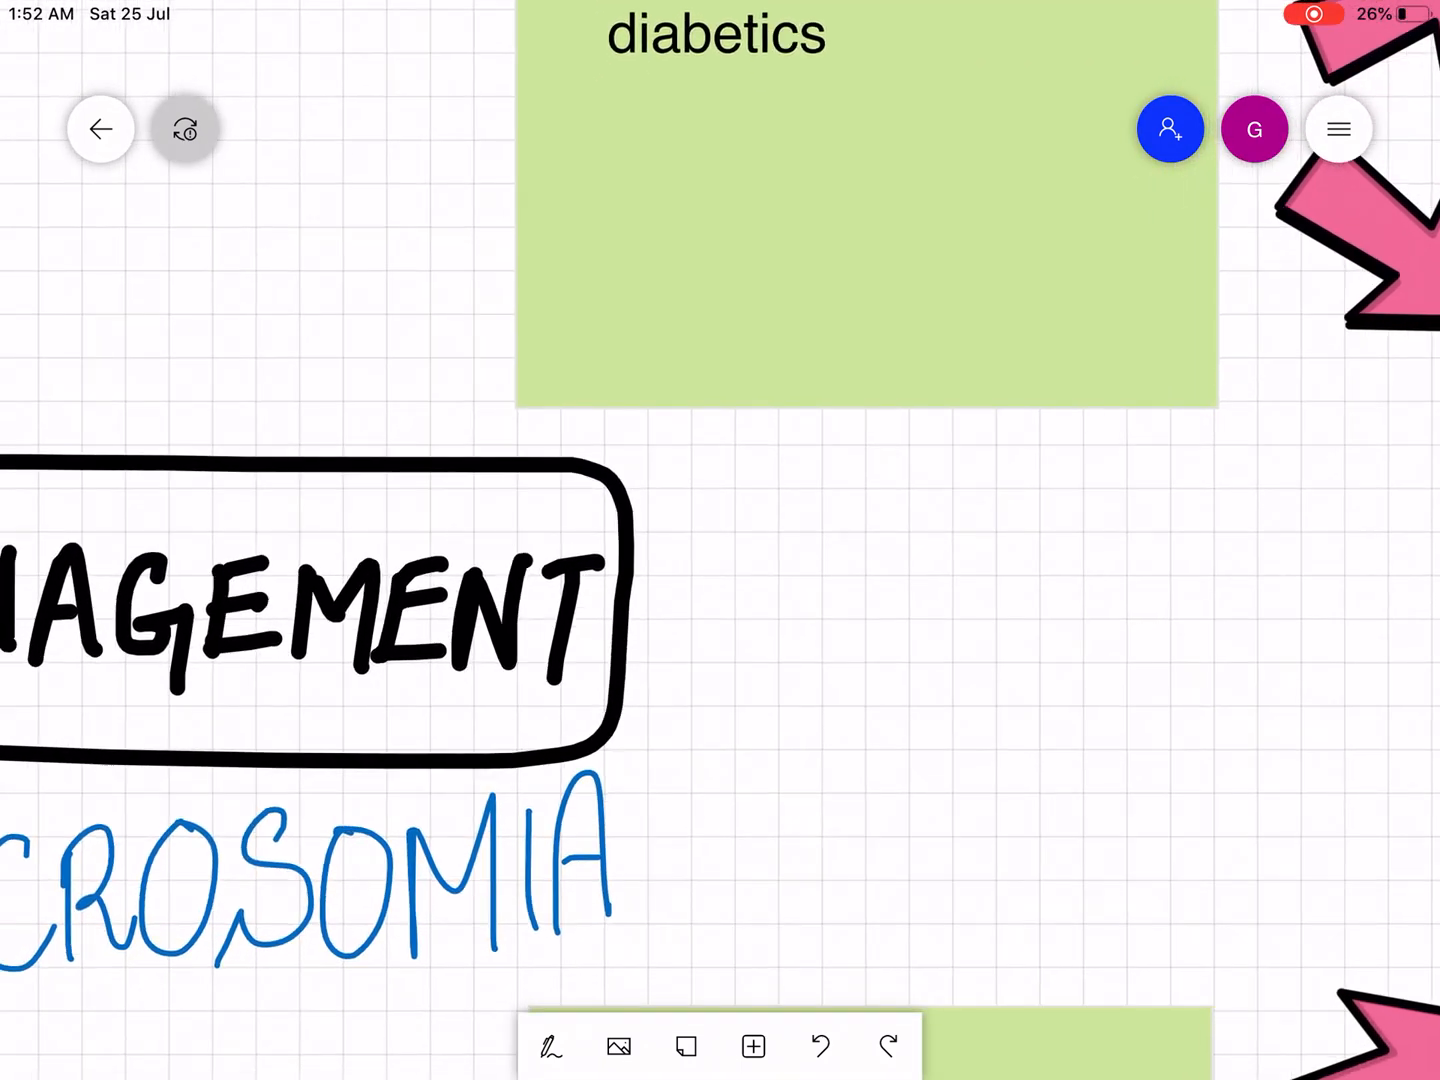
pyautogui.scroll(-3)
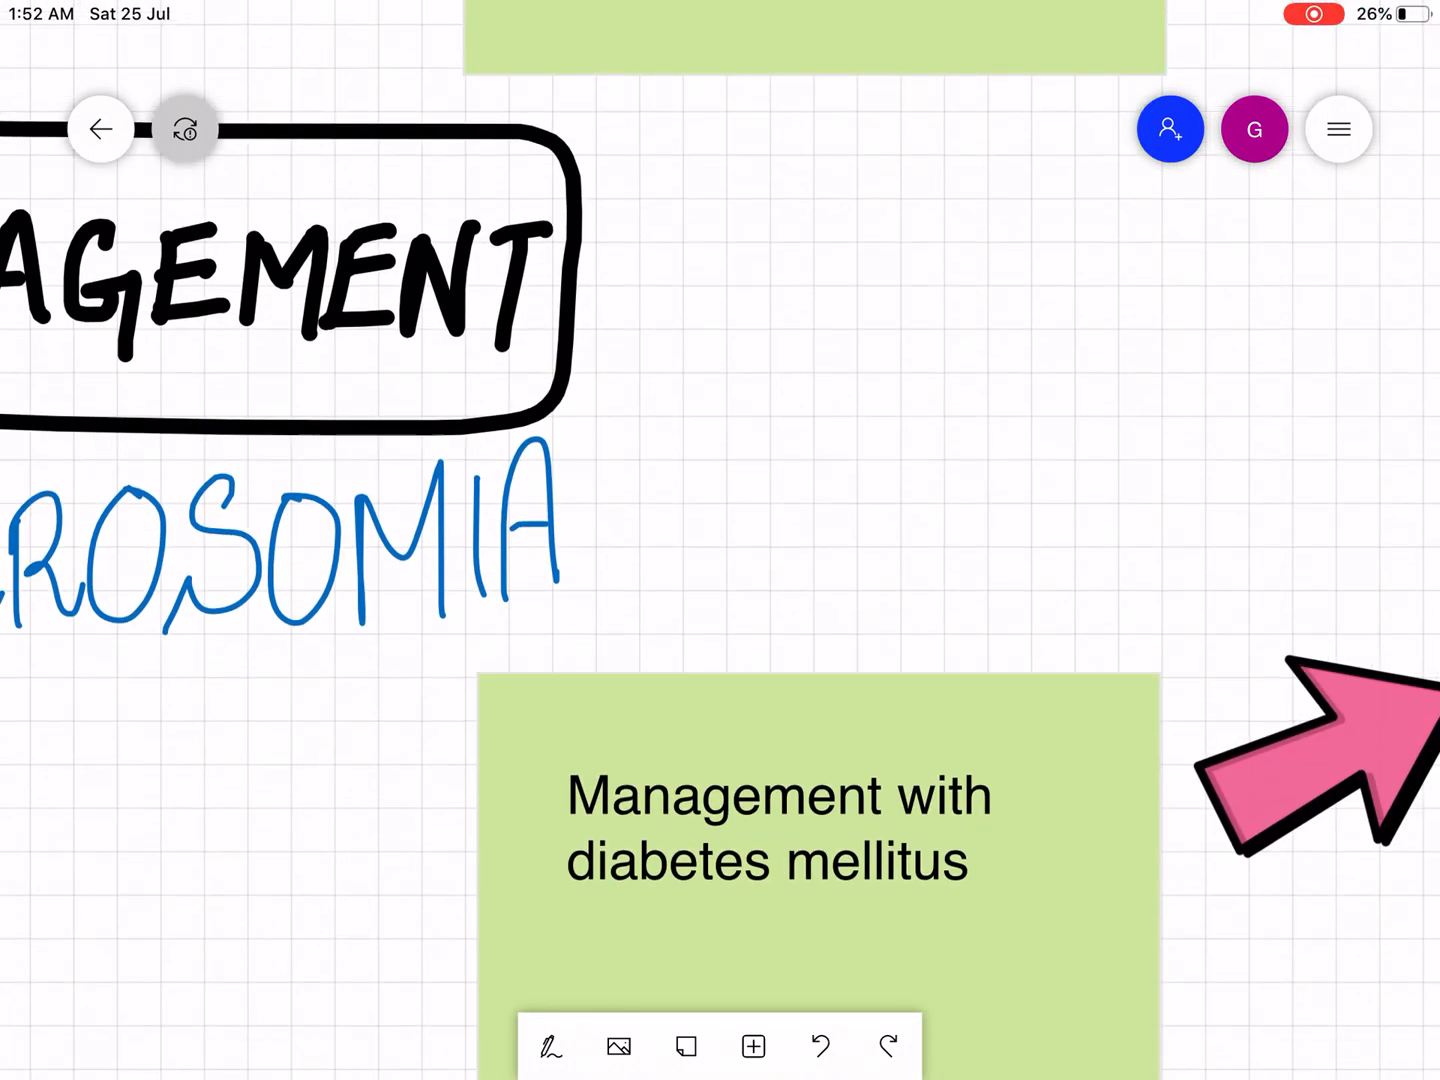
pyautogui.scroll(-3)
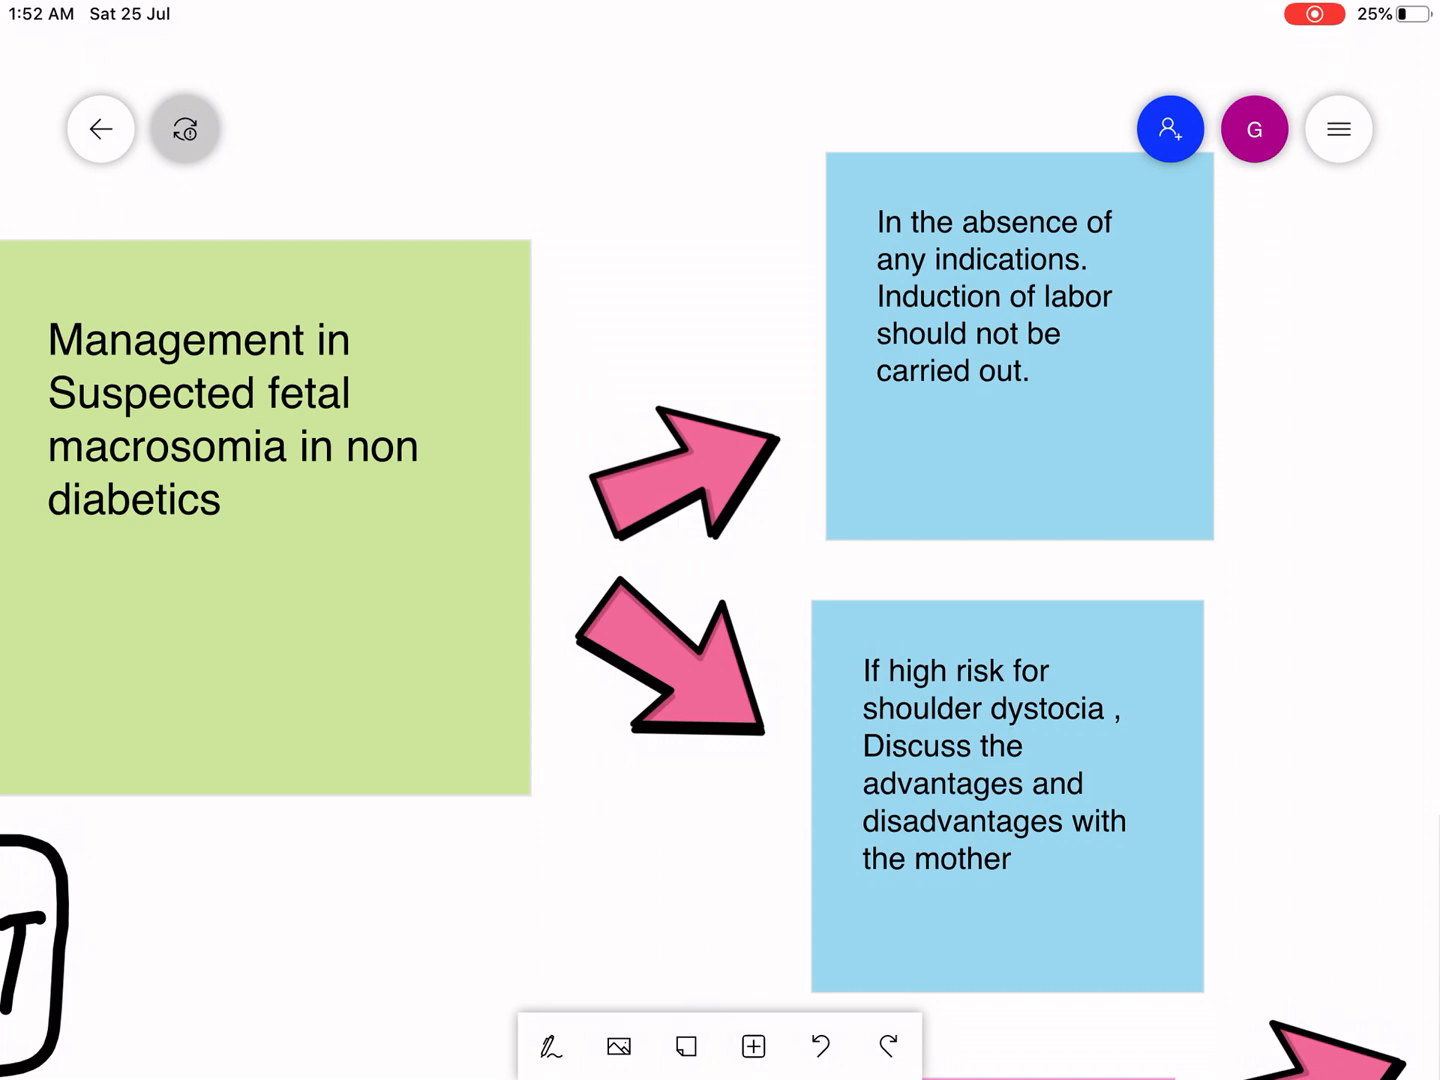
# Underline 'should not' in the induction of labor note in red ink
pyautogui.click(551, 1046)
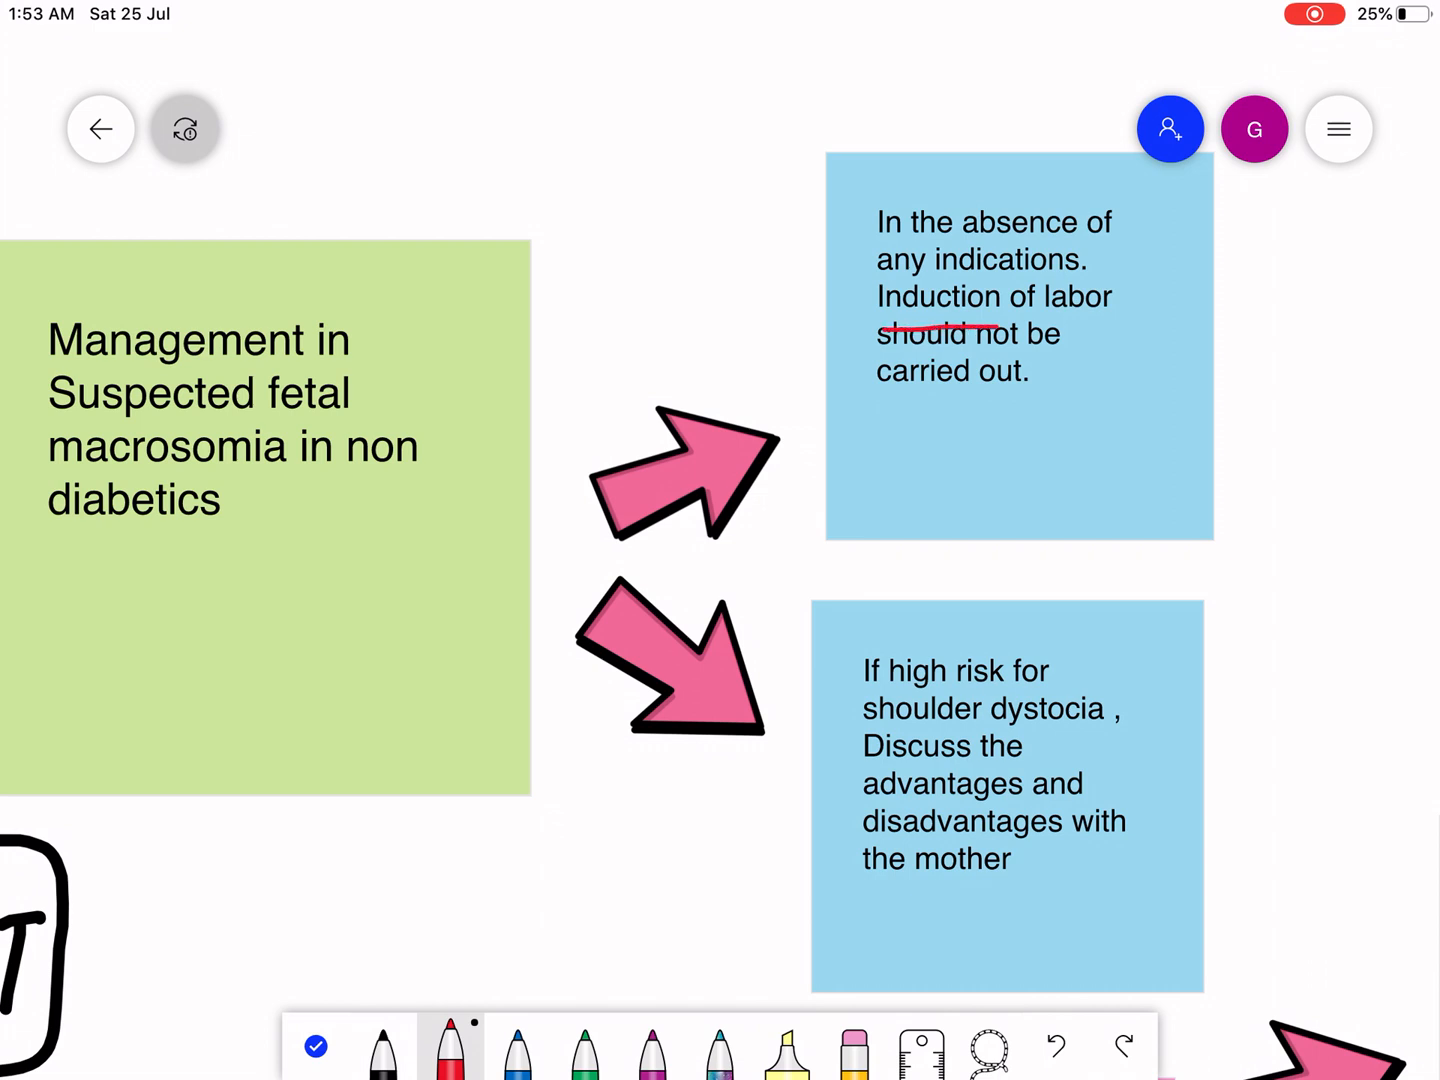
pyautogui.moveTo(880, 300); pyautogui.dragTo(1120, 310)
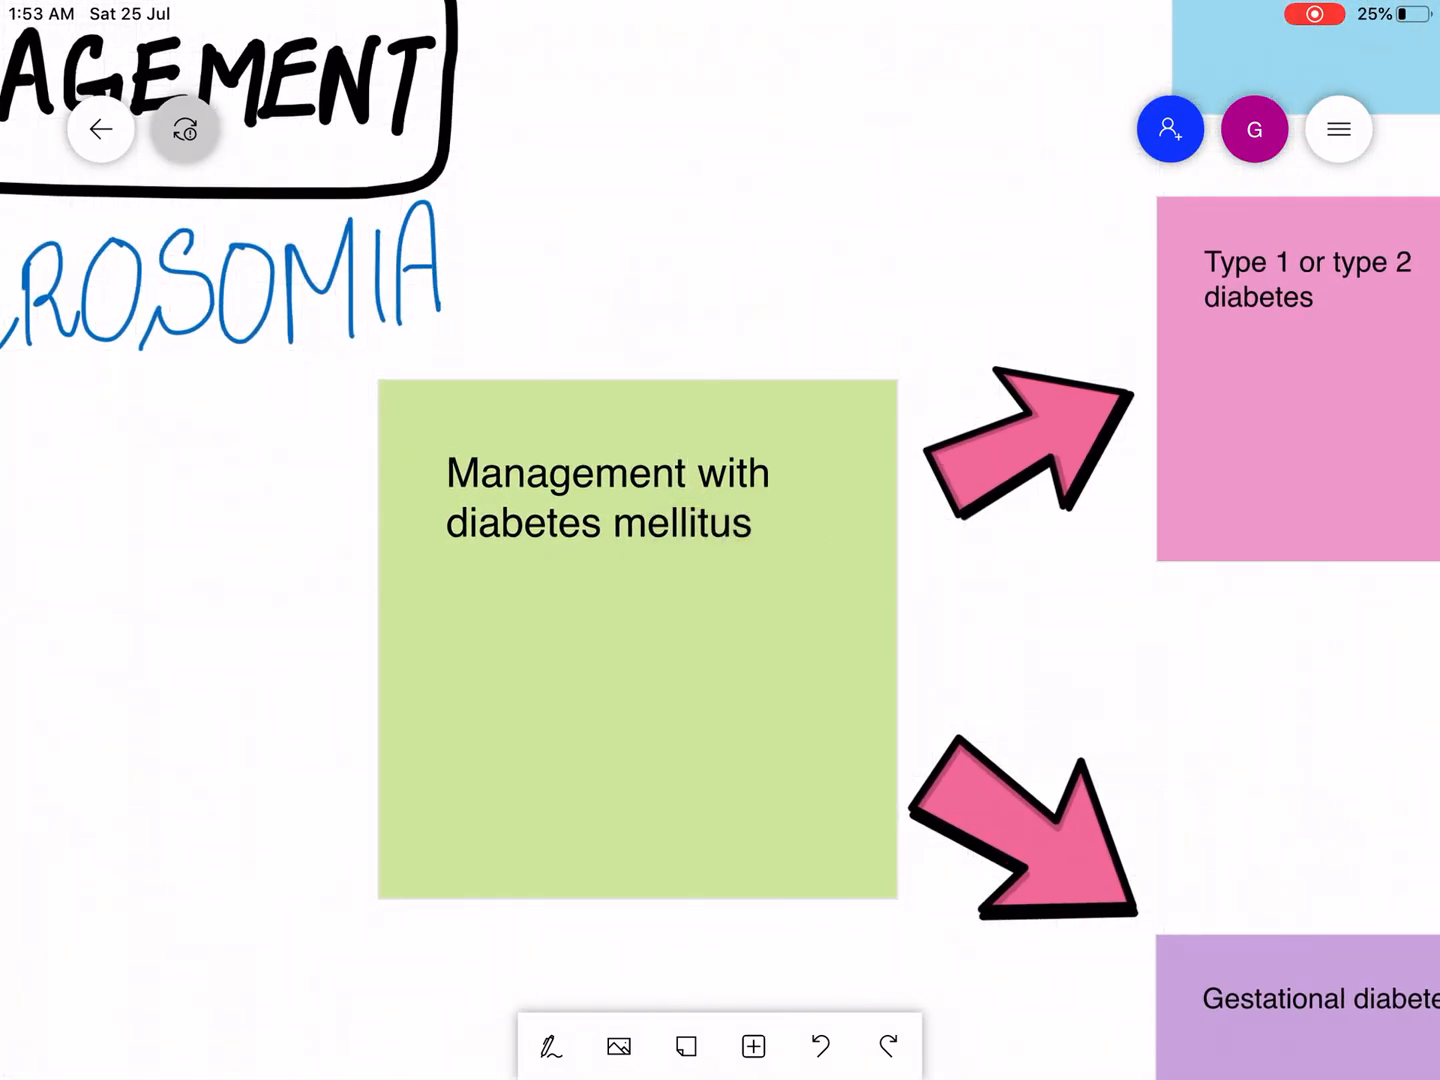
# Draw a red circled 1 with arrow at 'Type 1 or type 2 diabetes' and an arrow at 'Gestational diabetes'
pyautogui.click(551, 1046)
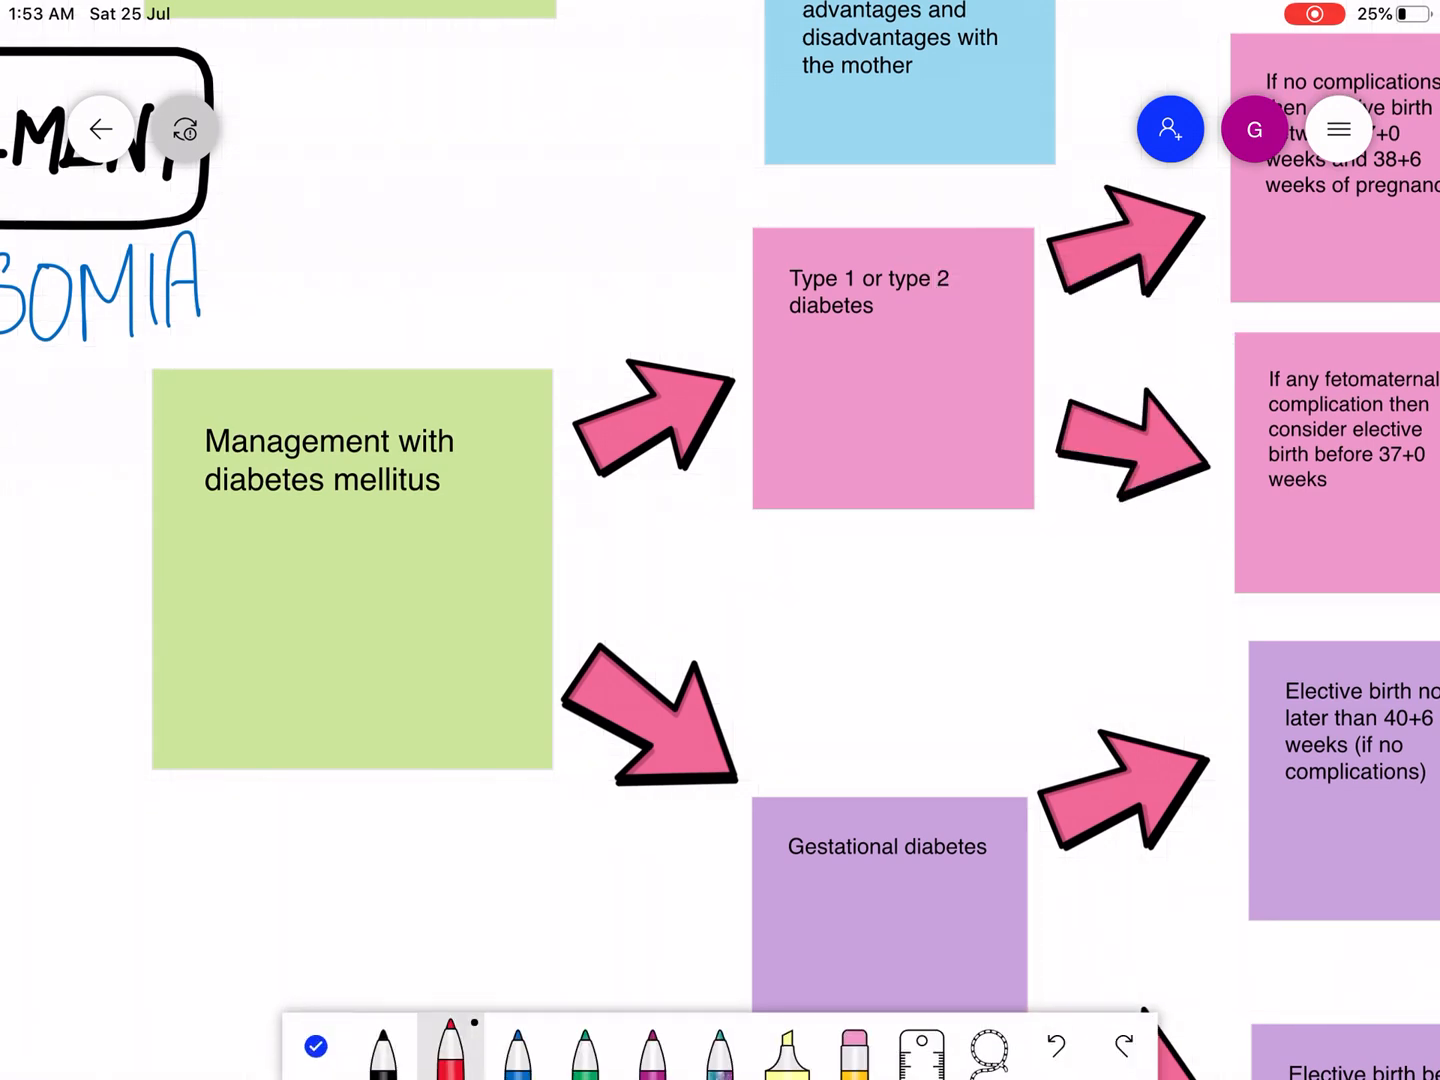
pyautogui.moveTo(725, 312); pyautogui.dragTo(755, 308)
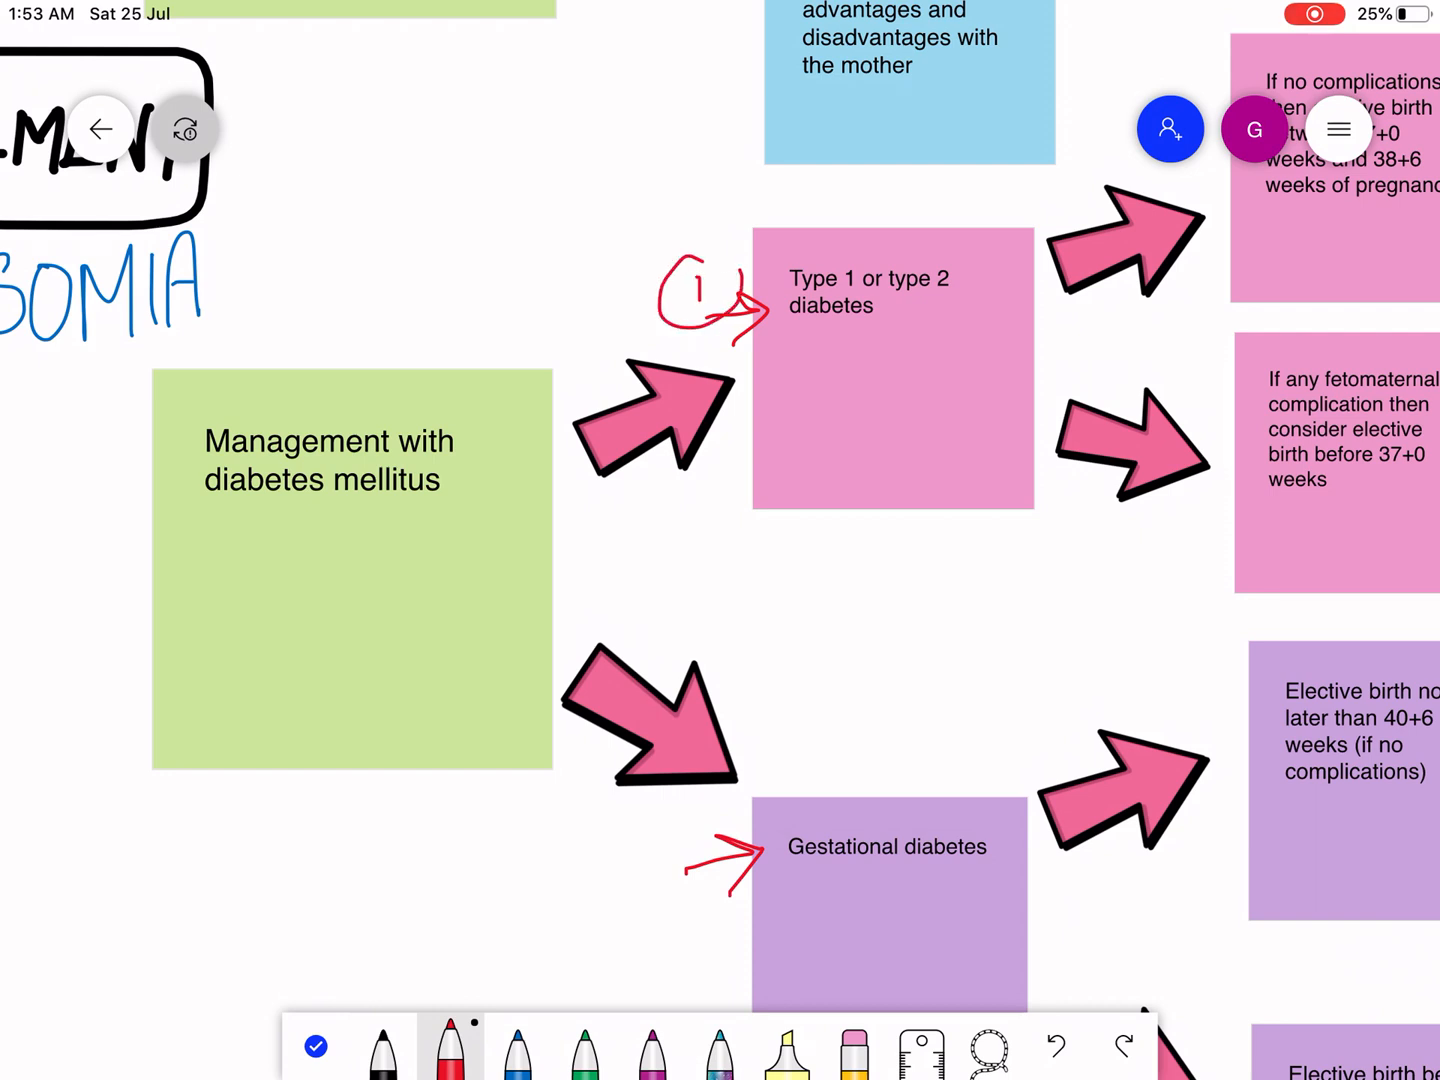
pyautogui.click(450, 1050)
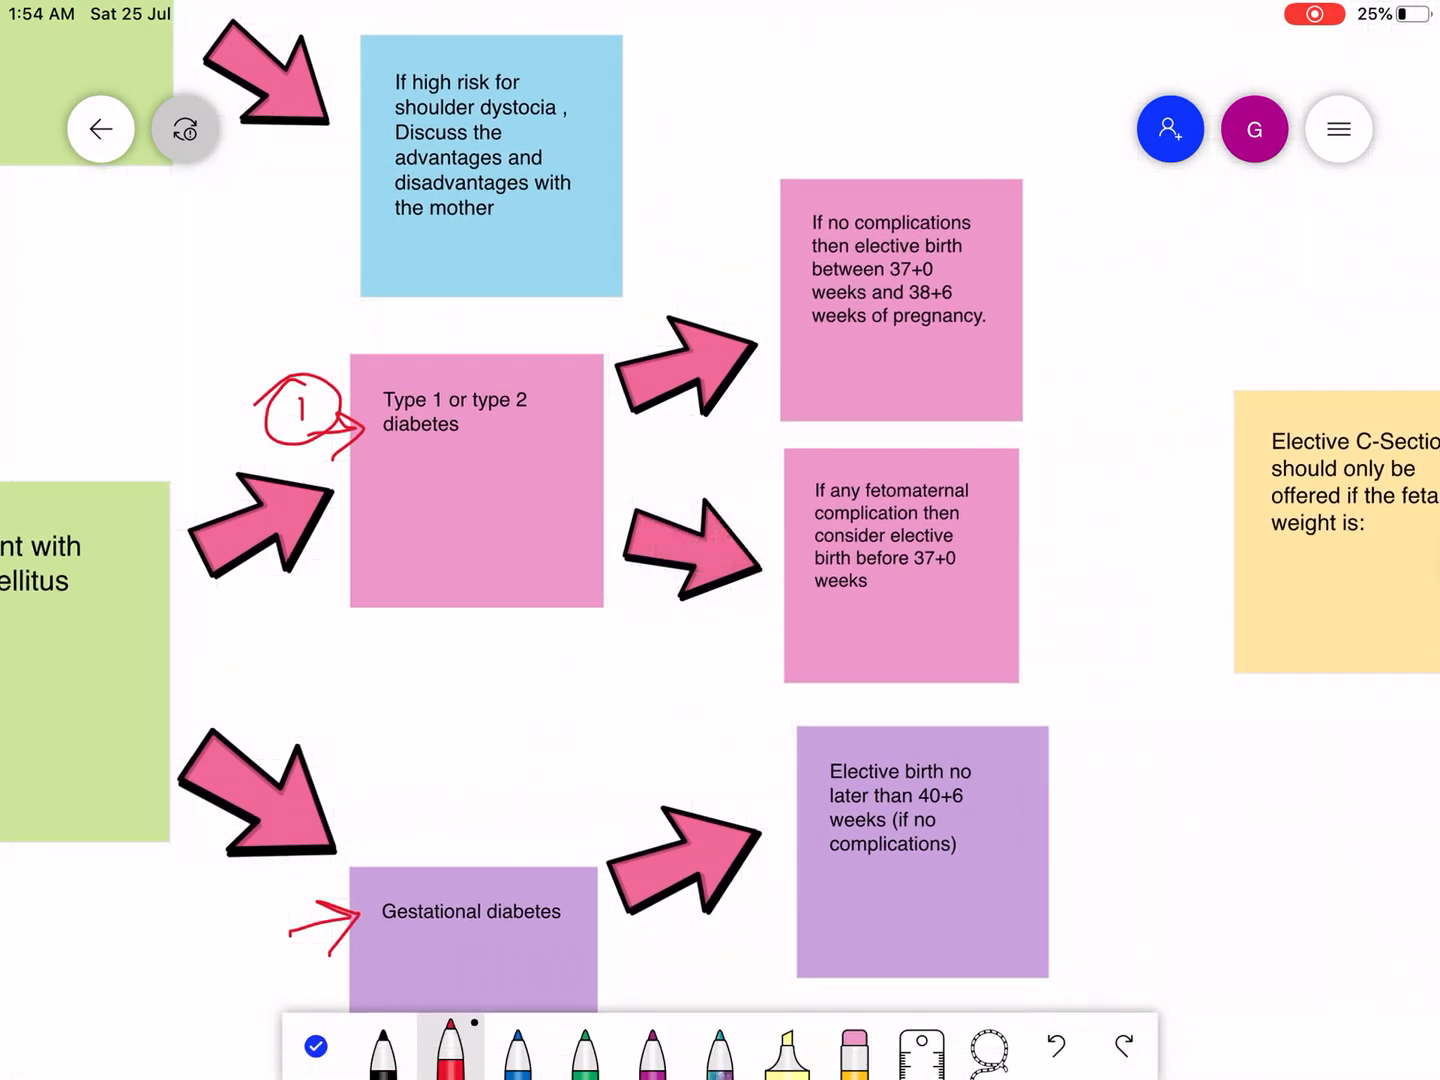
# Switch to blue ink and circle 'elective birth' in the no-complications note
pyautogui.click(517, 1050)
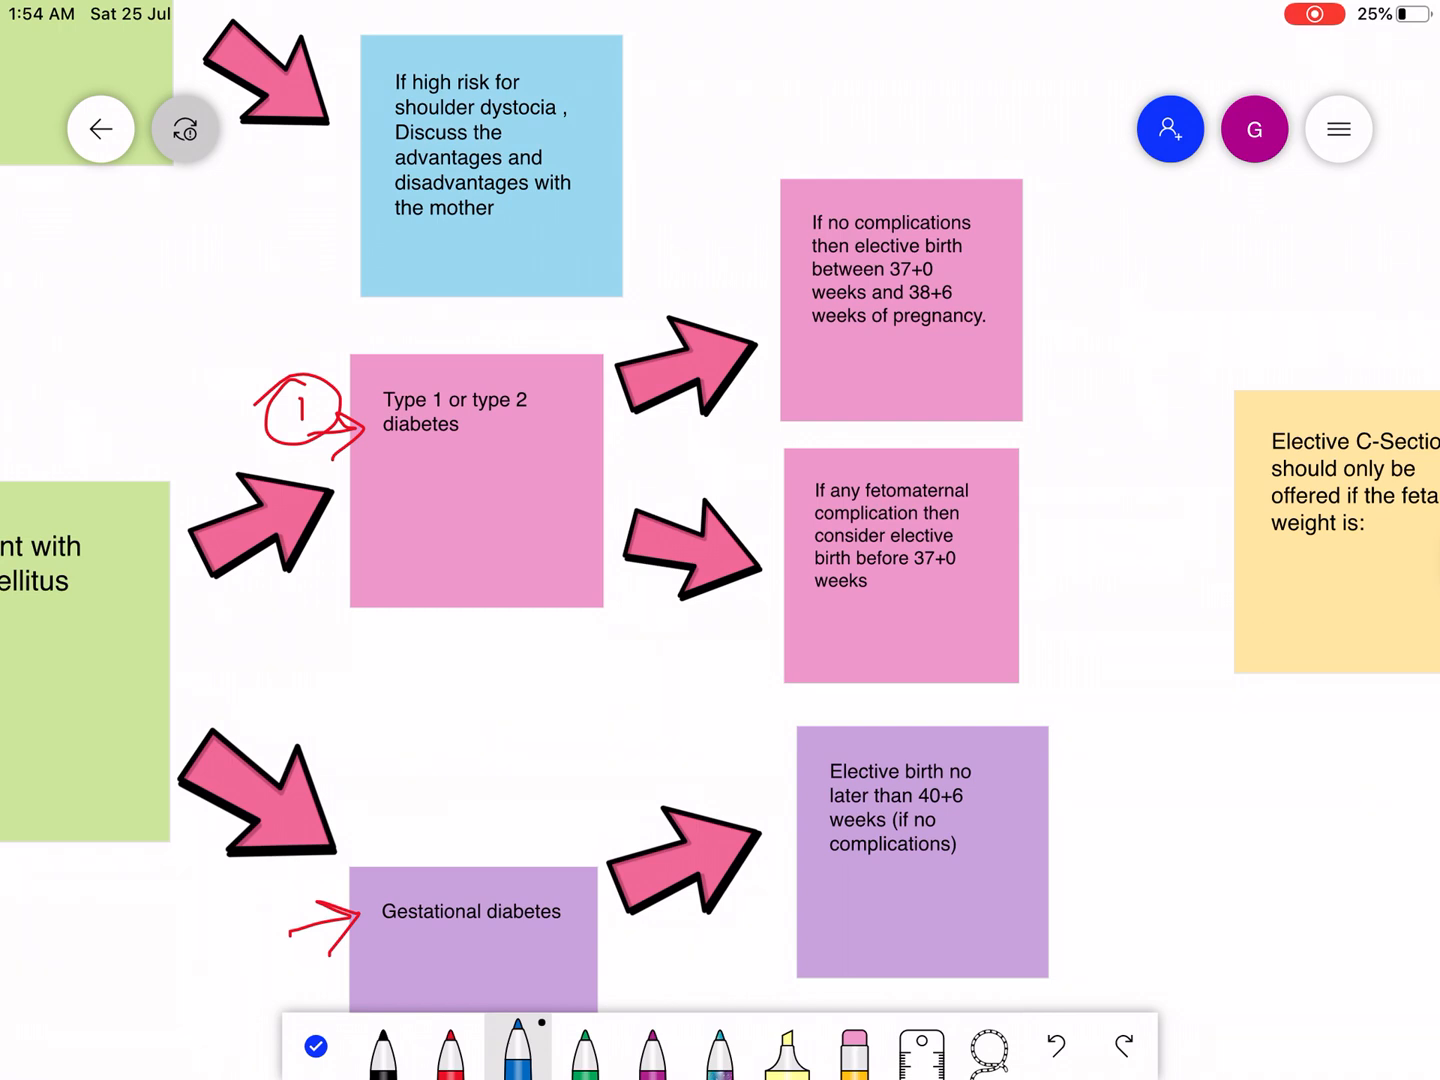
pyautogui.moveTo(995, 225); pyautogui.dragTo(1020, 210)
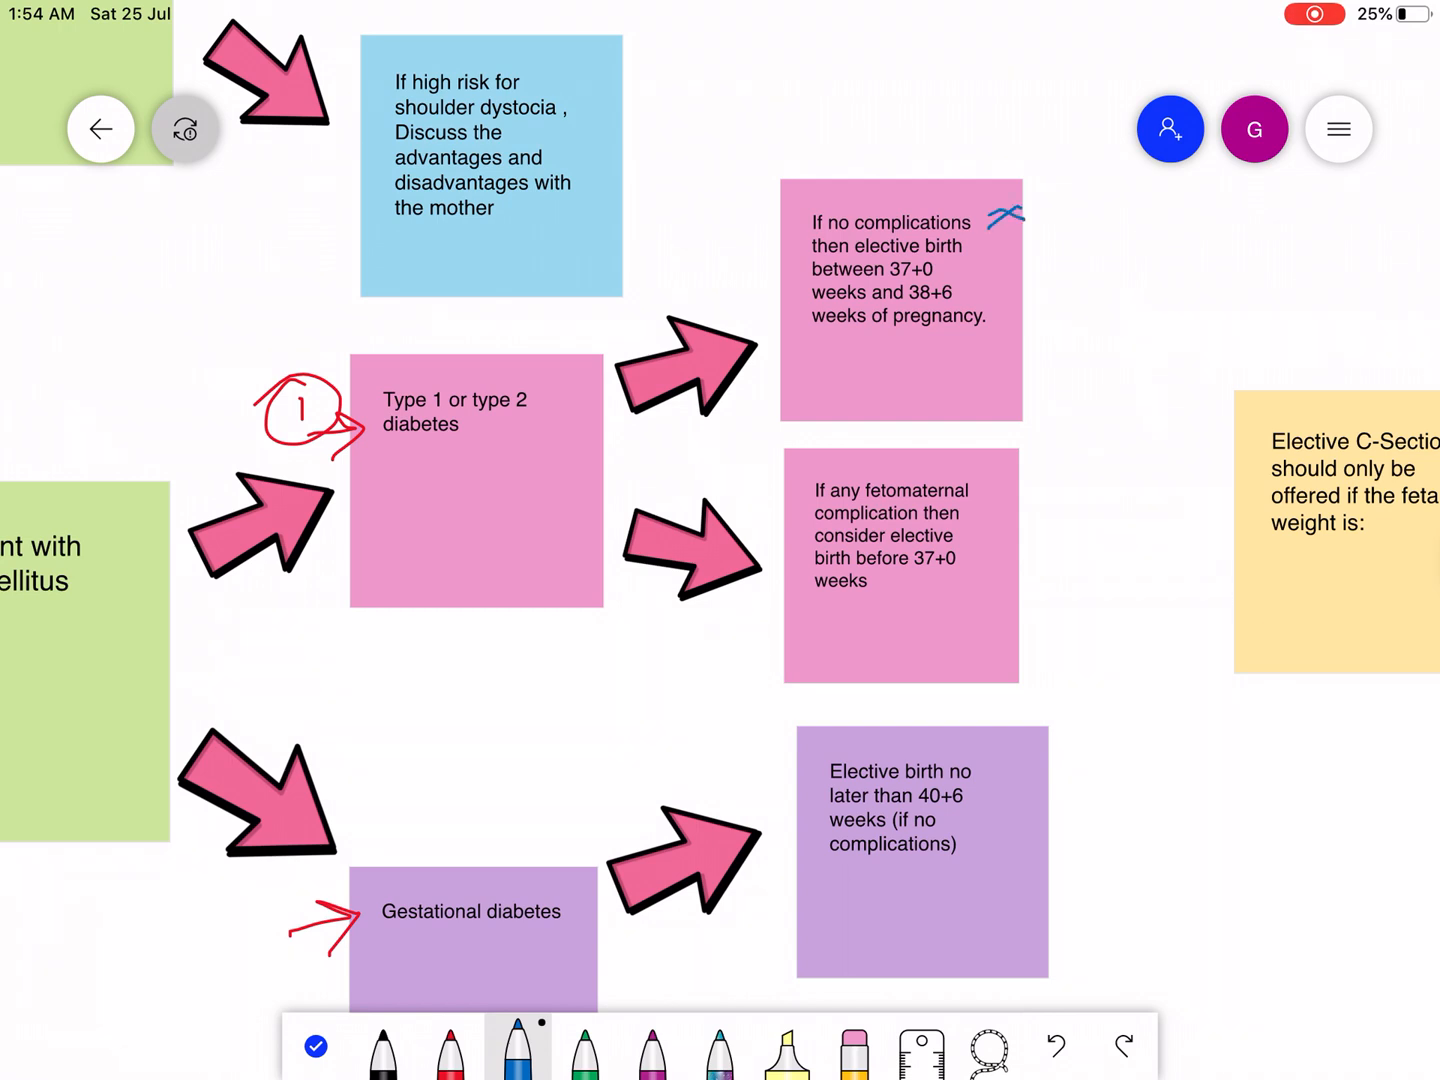
pyautogui.moveTo(850, 247); pyautogui.dragTo(965, 247)
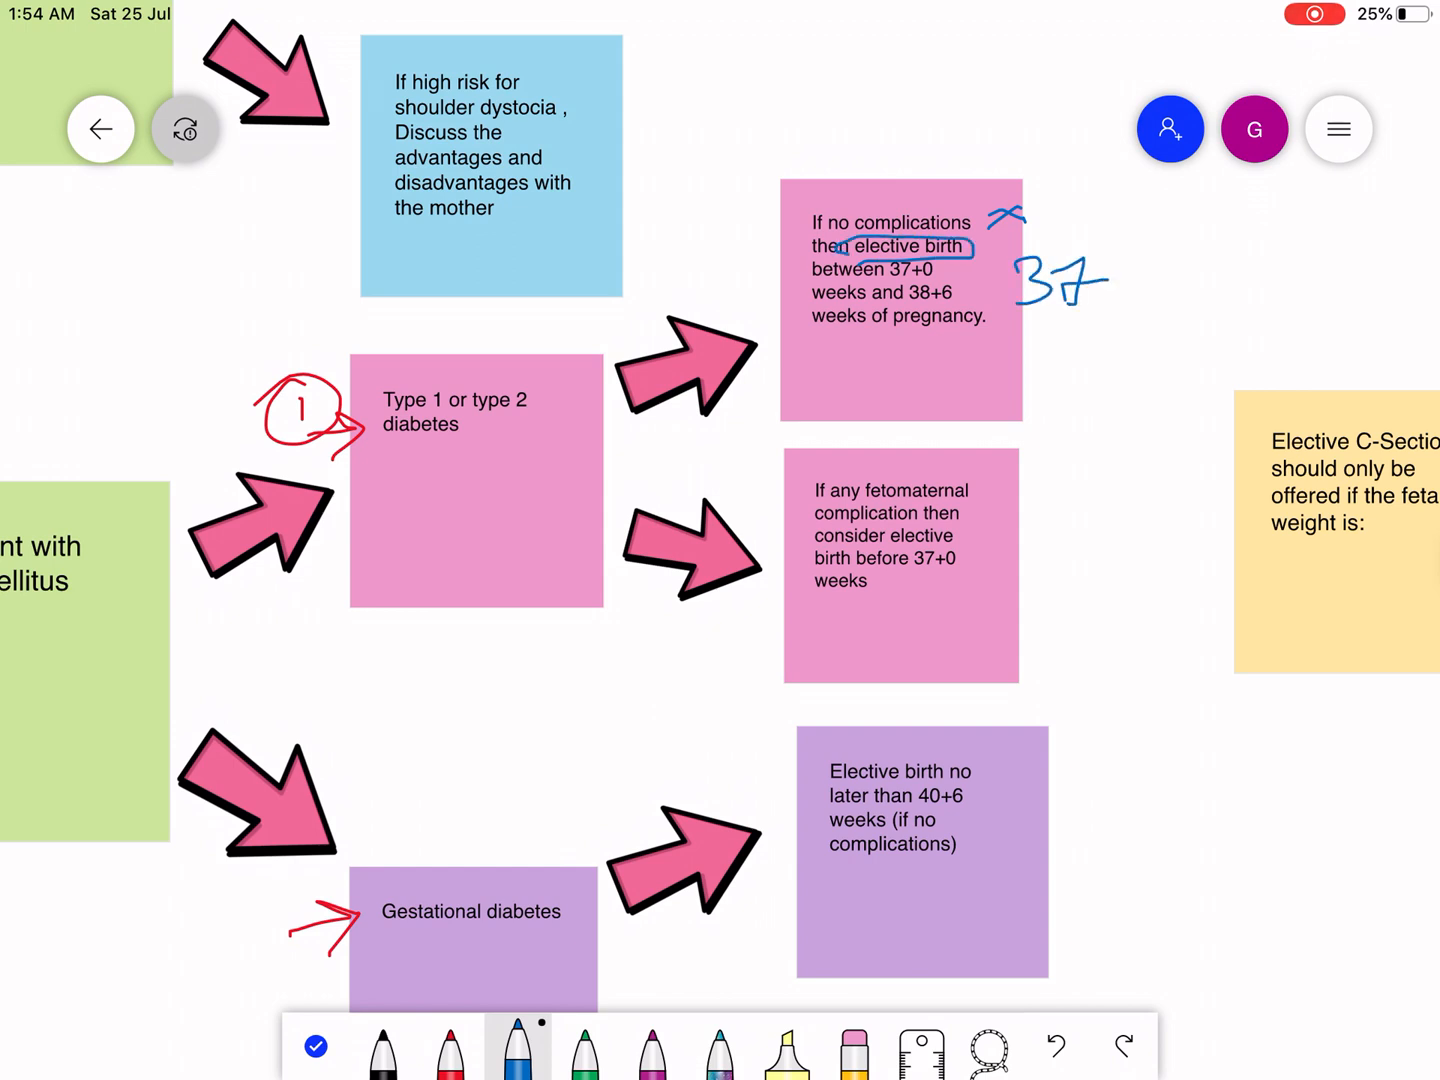
# Write '37+0 → 38+6' in blue beside the circled elective birth
pyautogui.moveTo(1110, 280); pyautogui.dragTo(1250, 290)
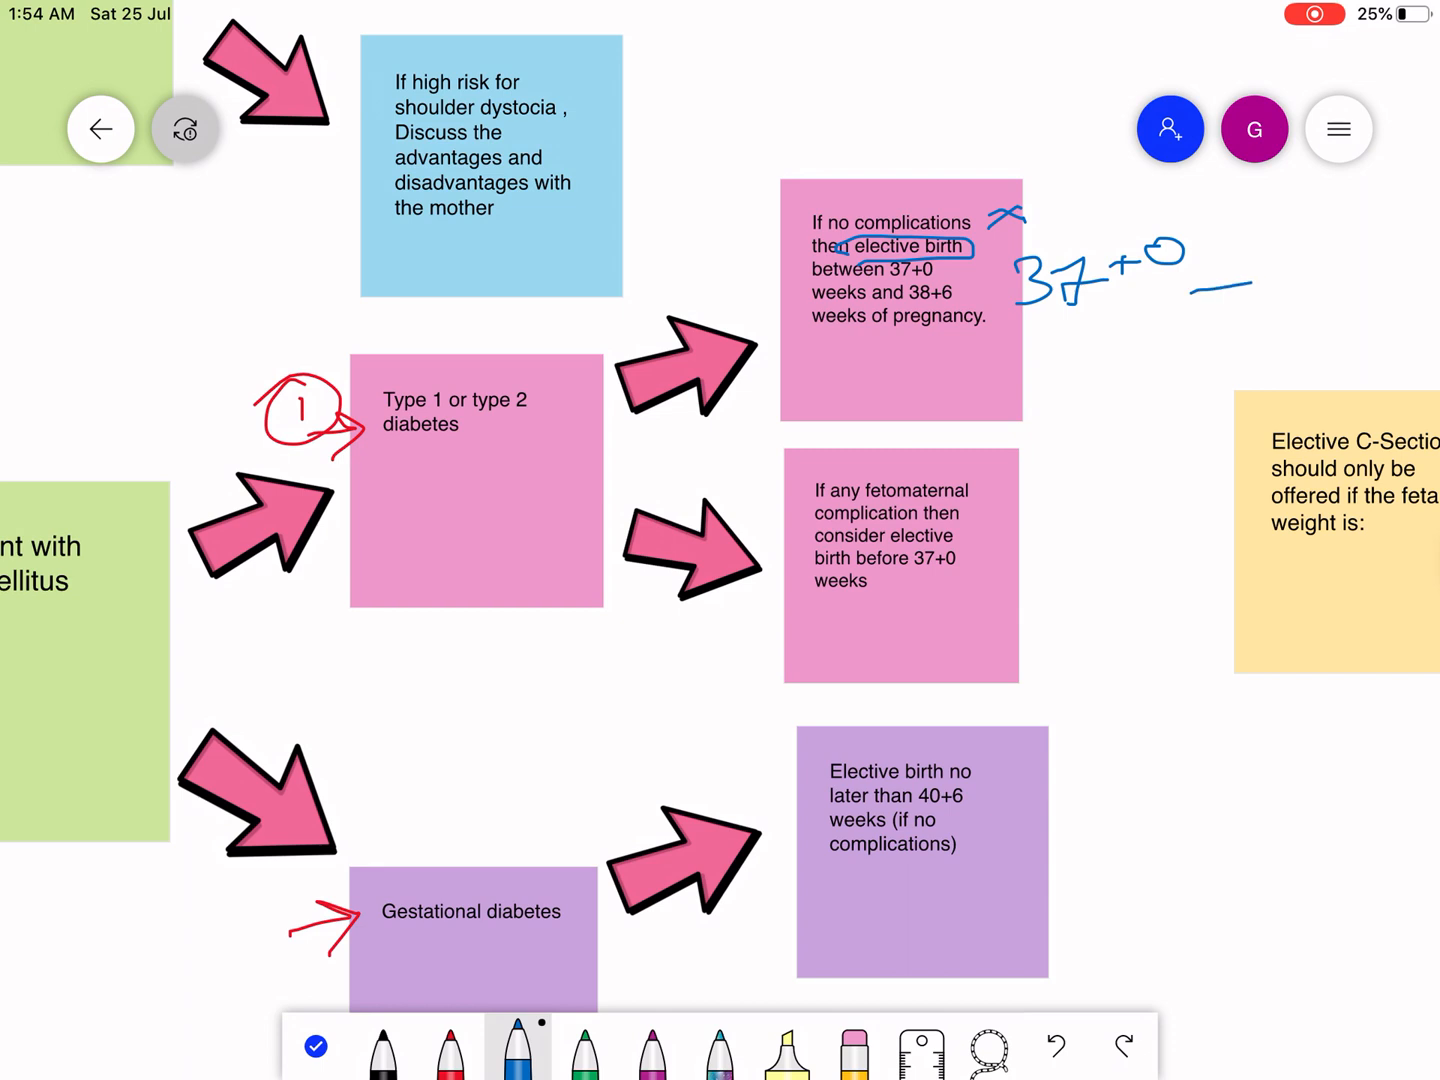
pyautogui.moveTo(1200, 290); pyautogui.dragTo(1360, 270)
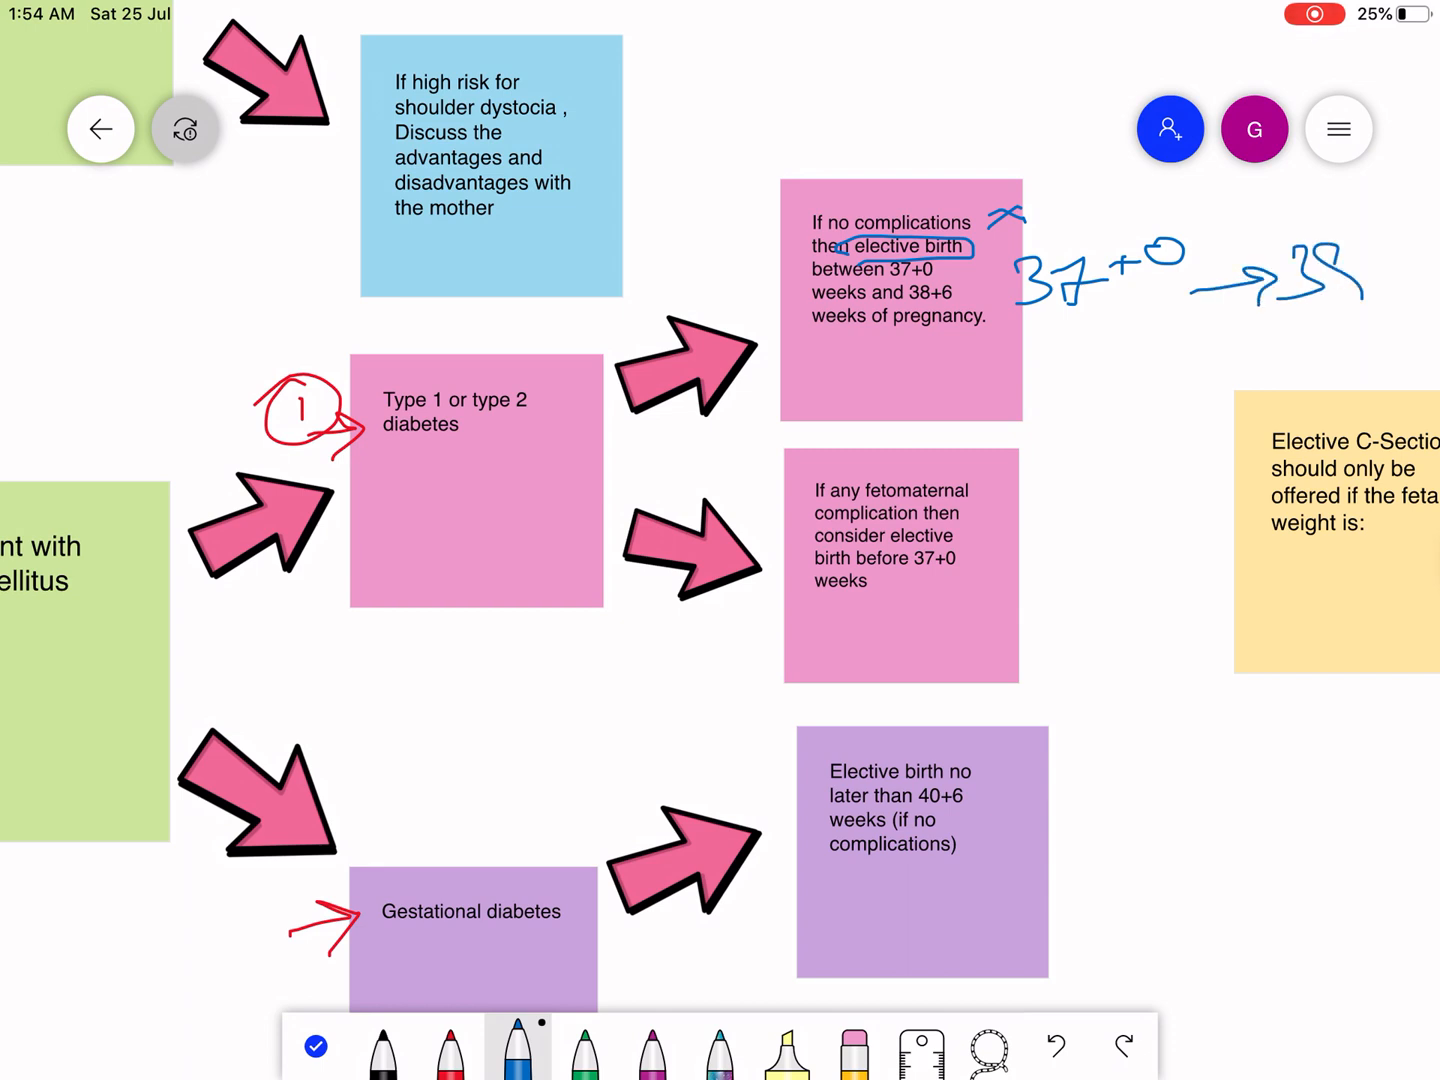
pyautogui.moveTo(1310, 280); pyautogui.dragTo(1430, 250)
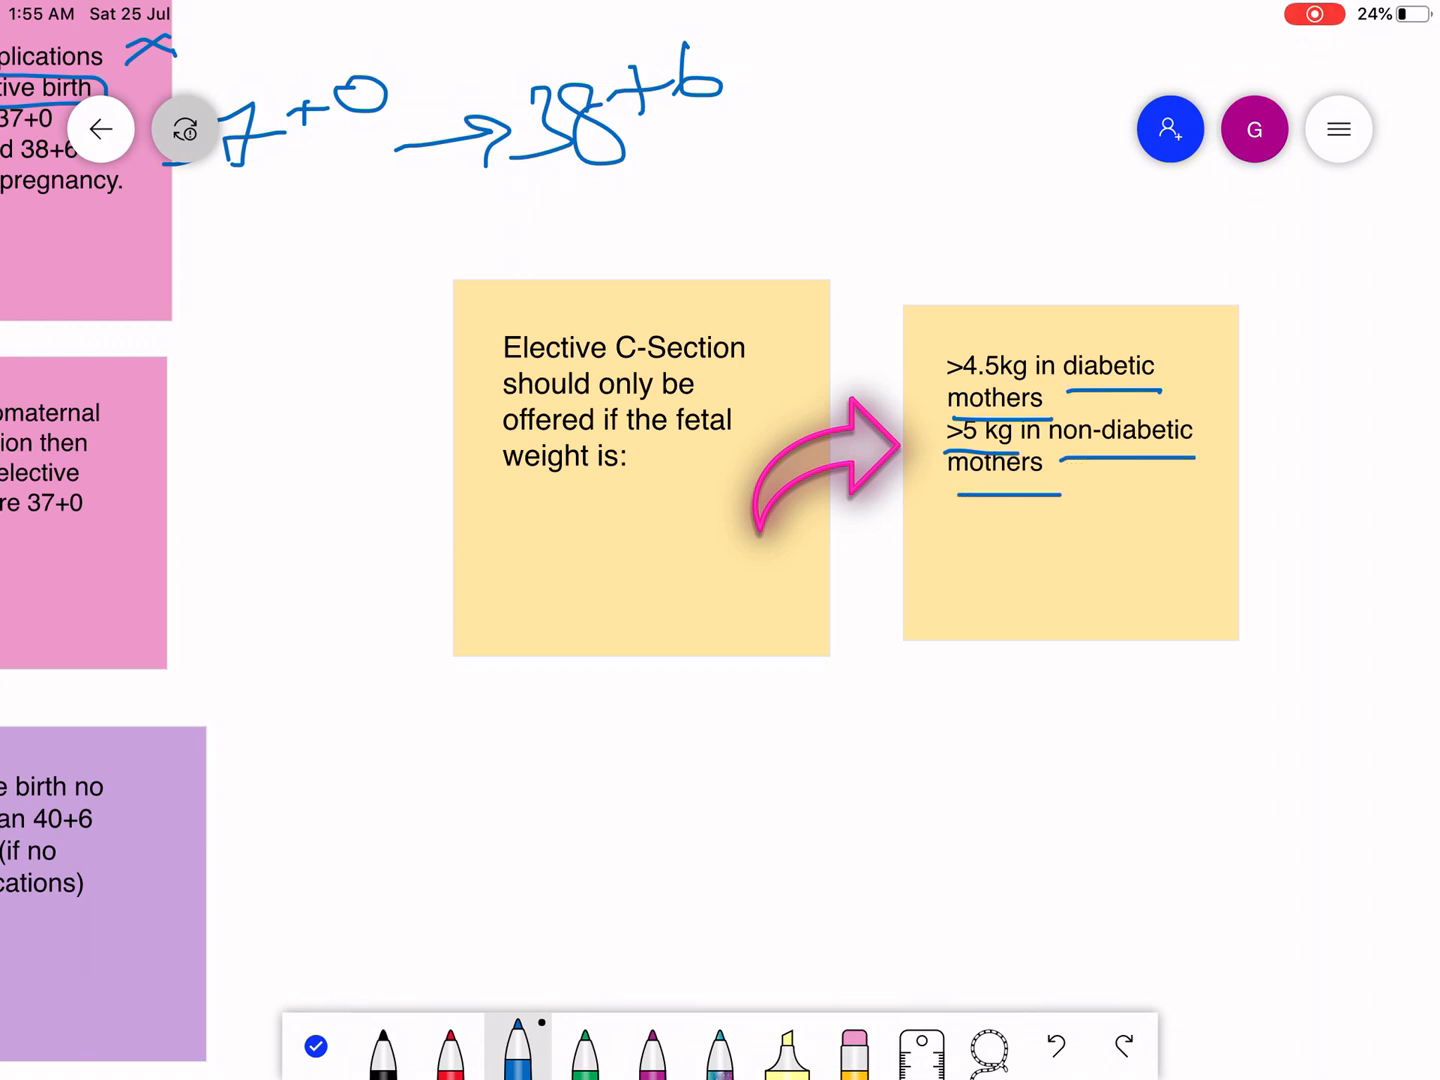
# Underline 'non-diabetic mothers' in blue and exit inking
pyautogui.moveTo(945, 497); pyautogui.dragTo(1065, 497)
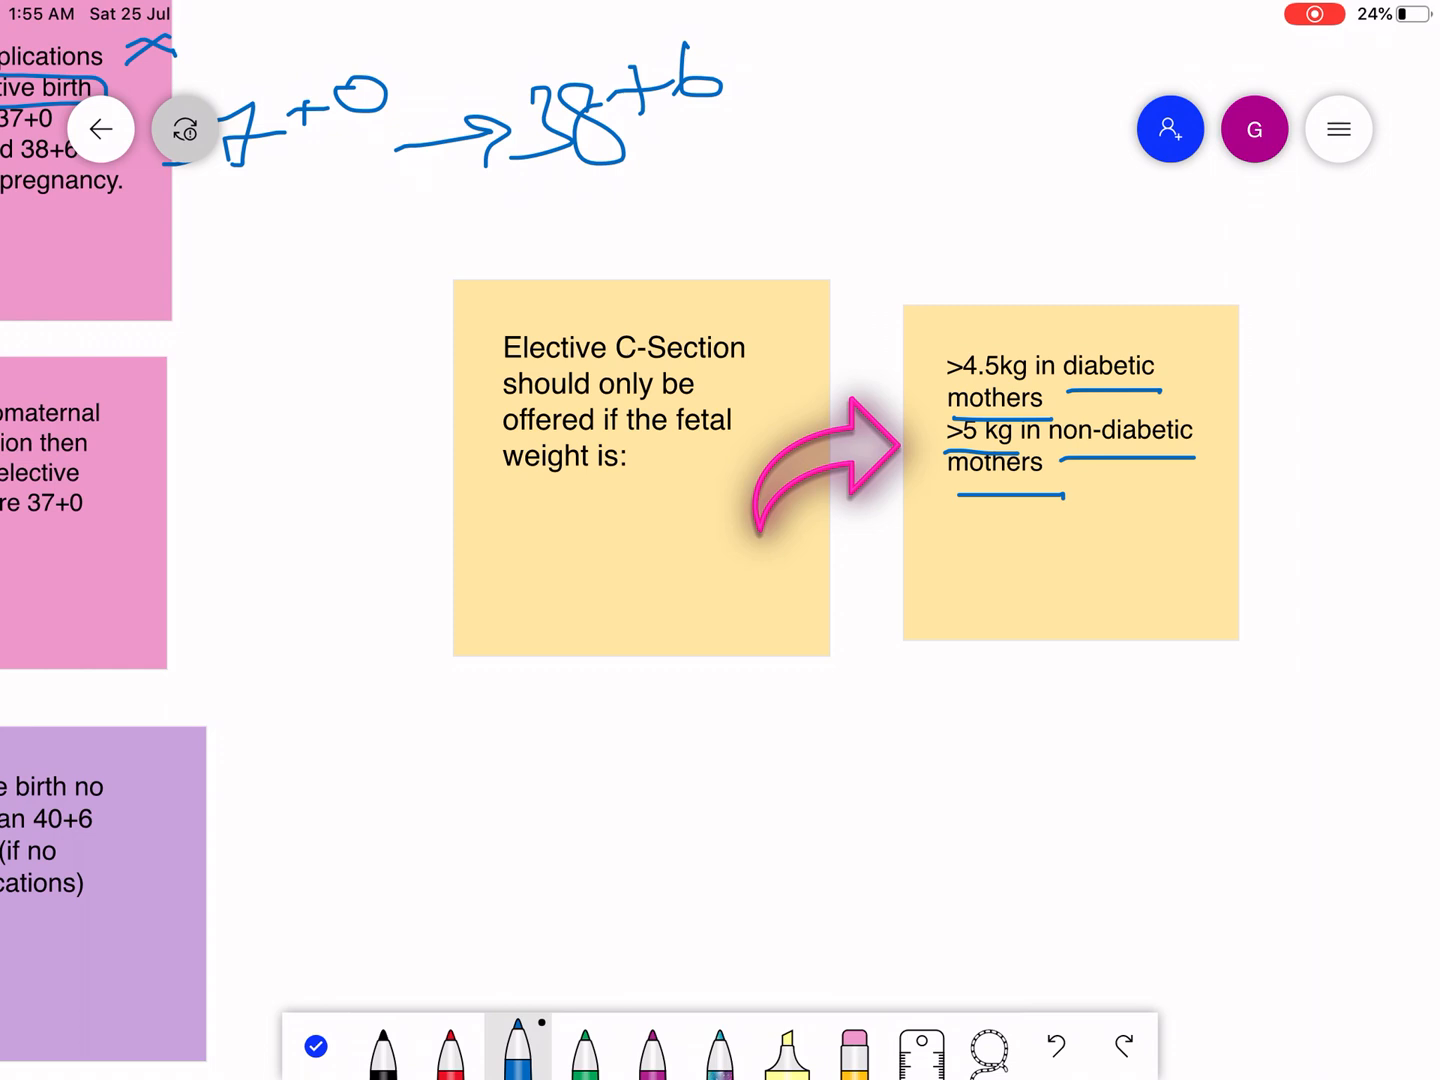
pyautogui.click(550, 1047)
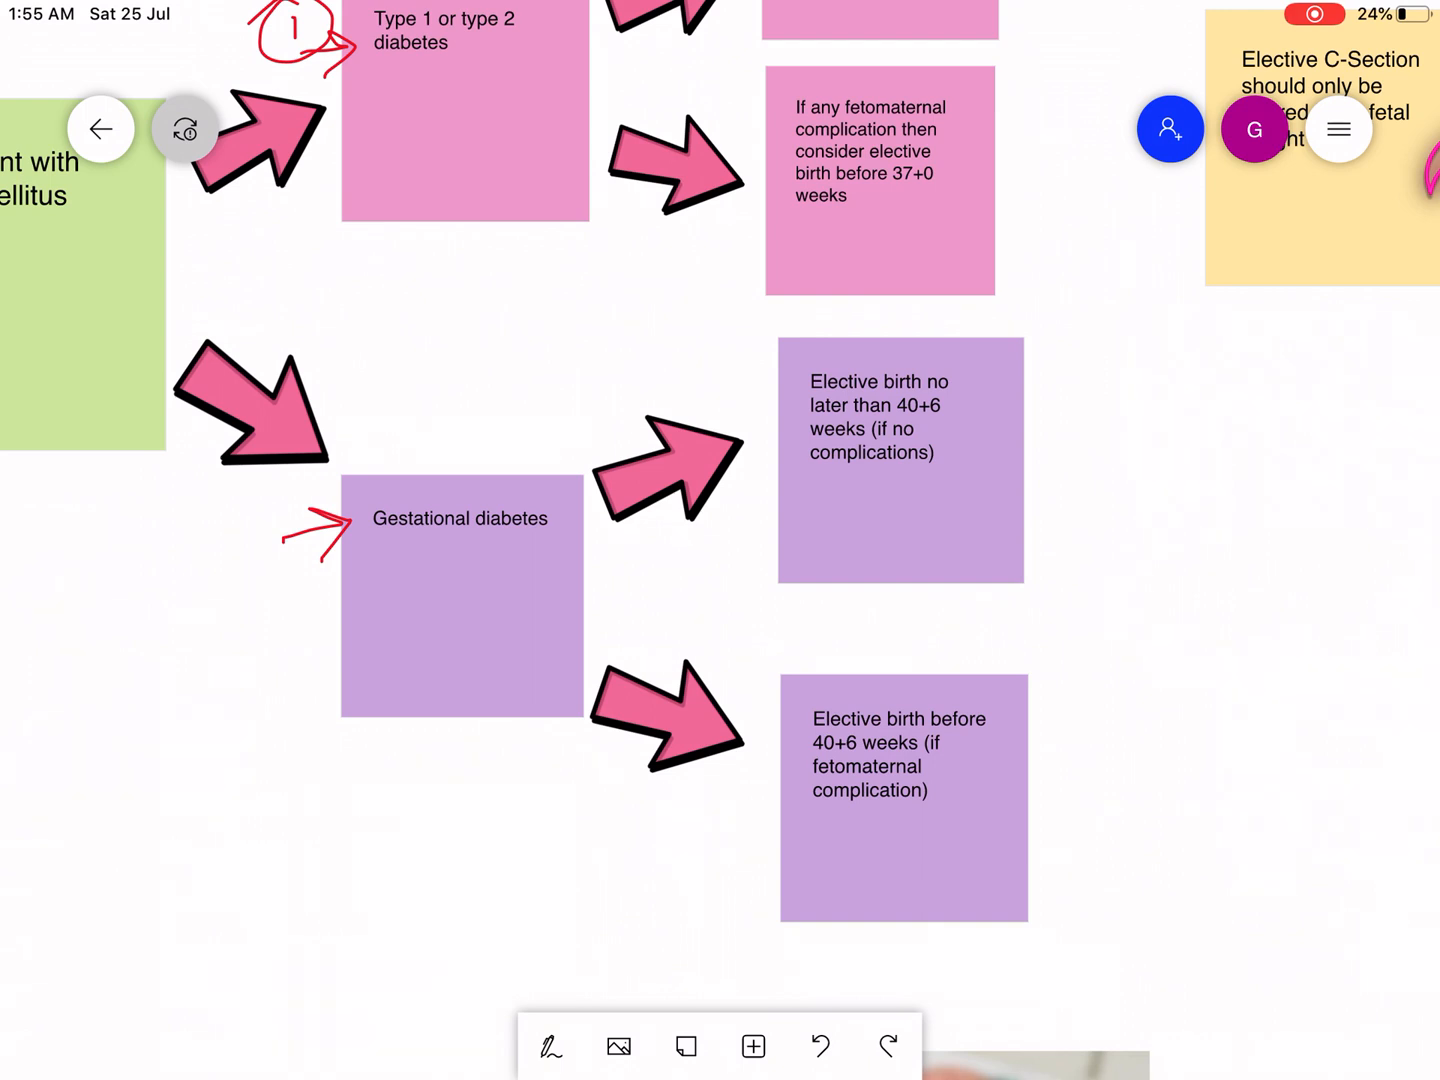
# Underline 'complications' in both purple notes and add a circled 40+6 marked full term pregnancy
pyautogui.click(551, 1047)
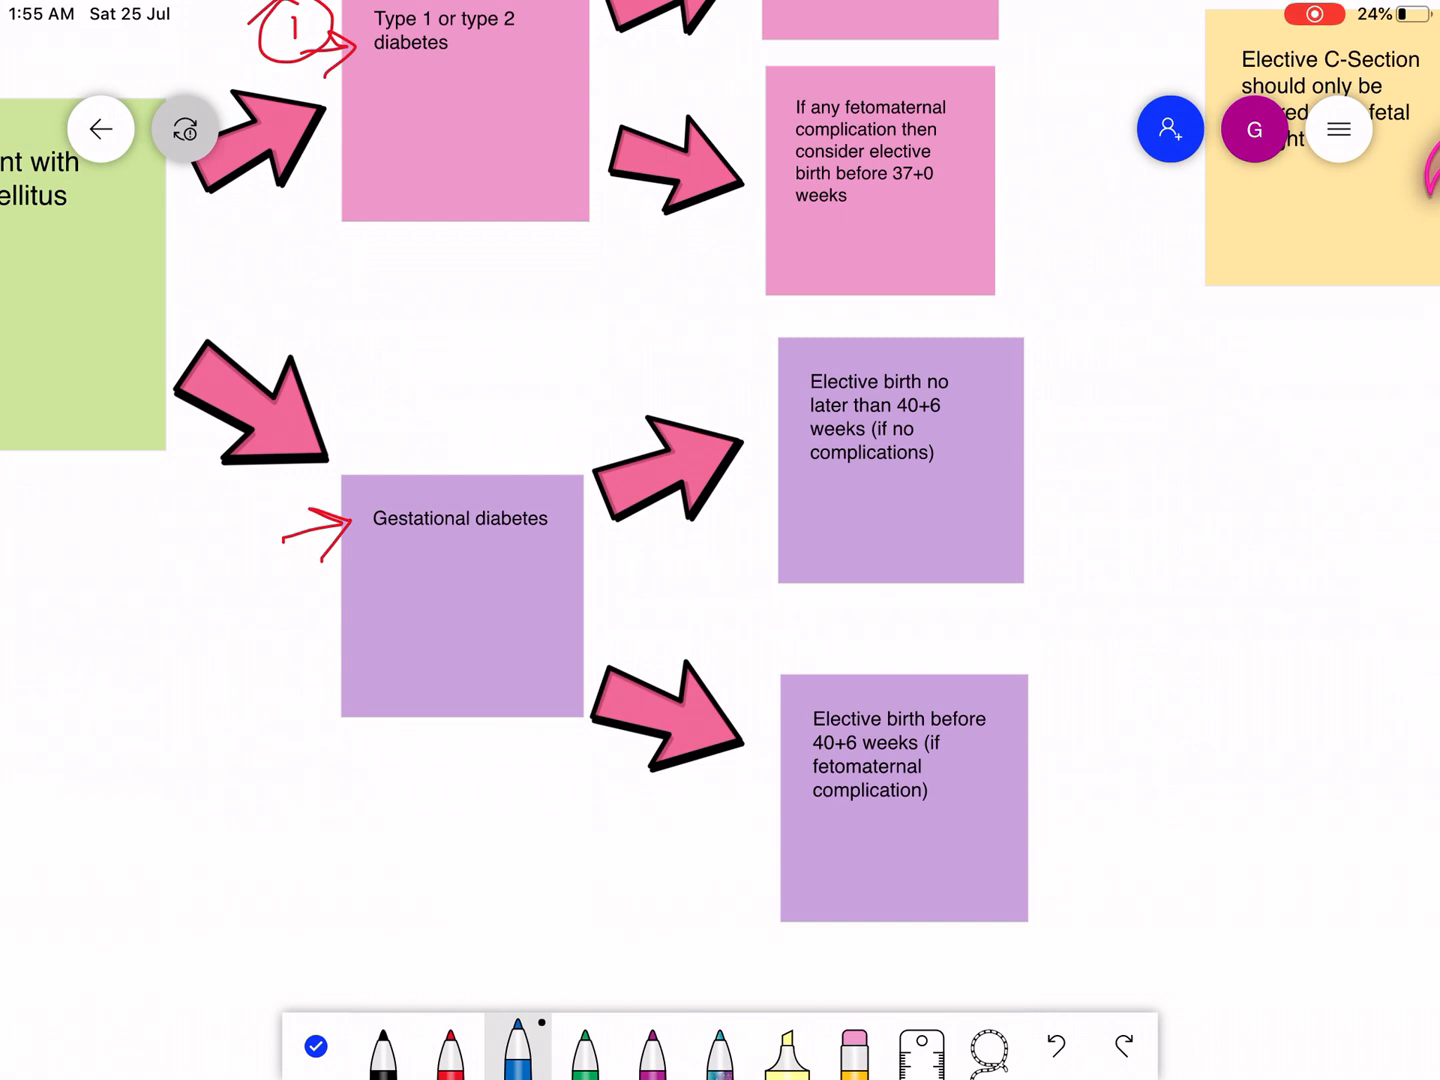
pyautogui.moveTo(818, 485); pyautogui.dragTo(955, 480)
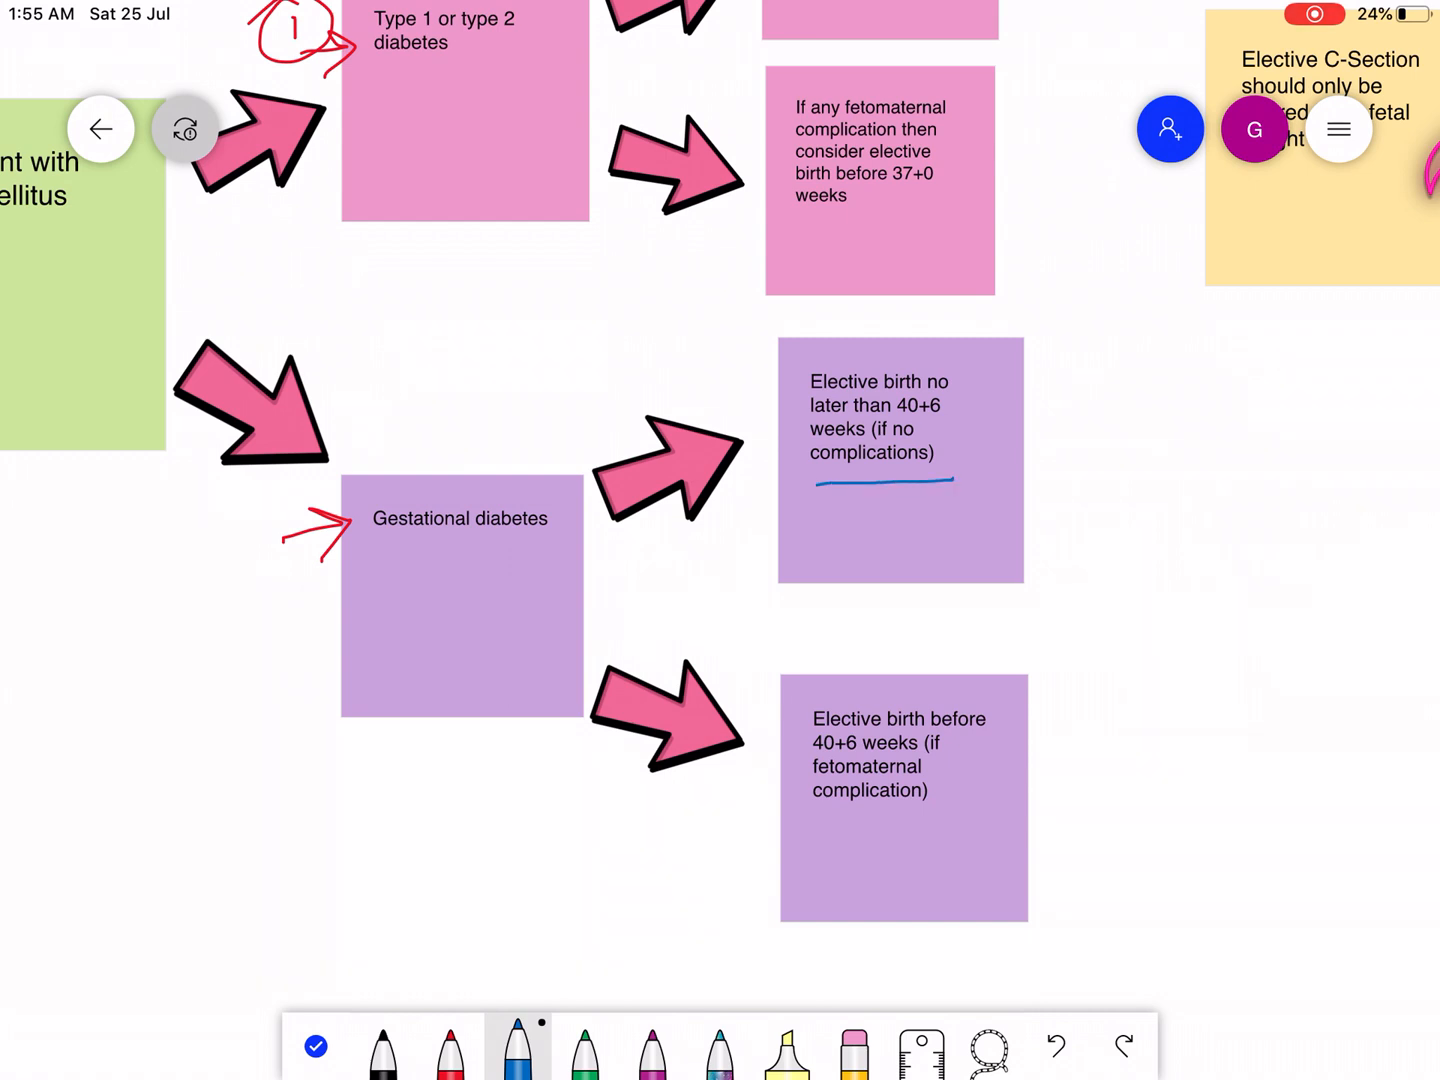
pyautogui.moveTo(810, 818); pyautogui.dragTo(925, 815)
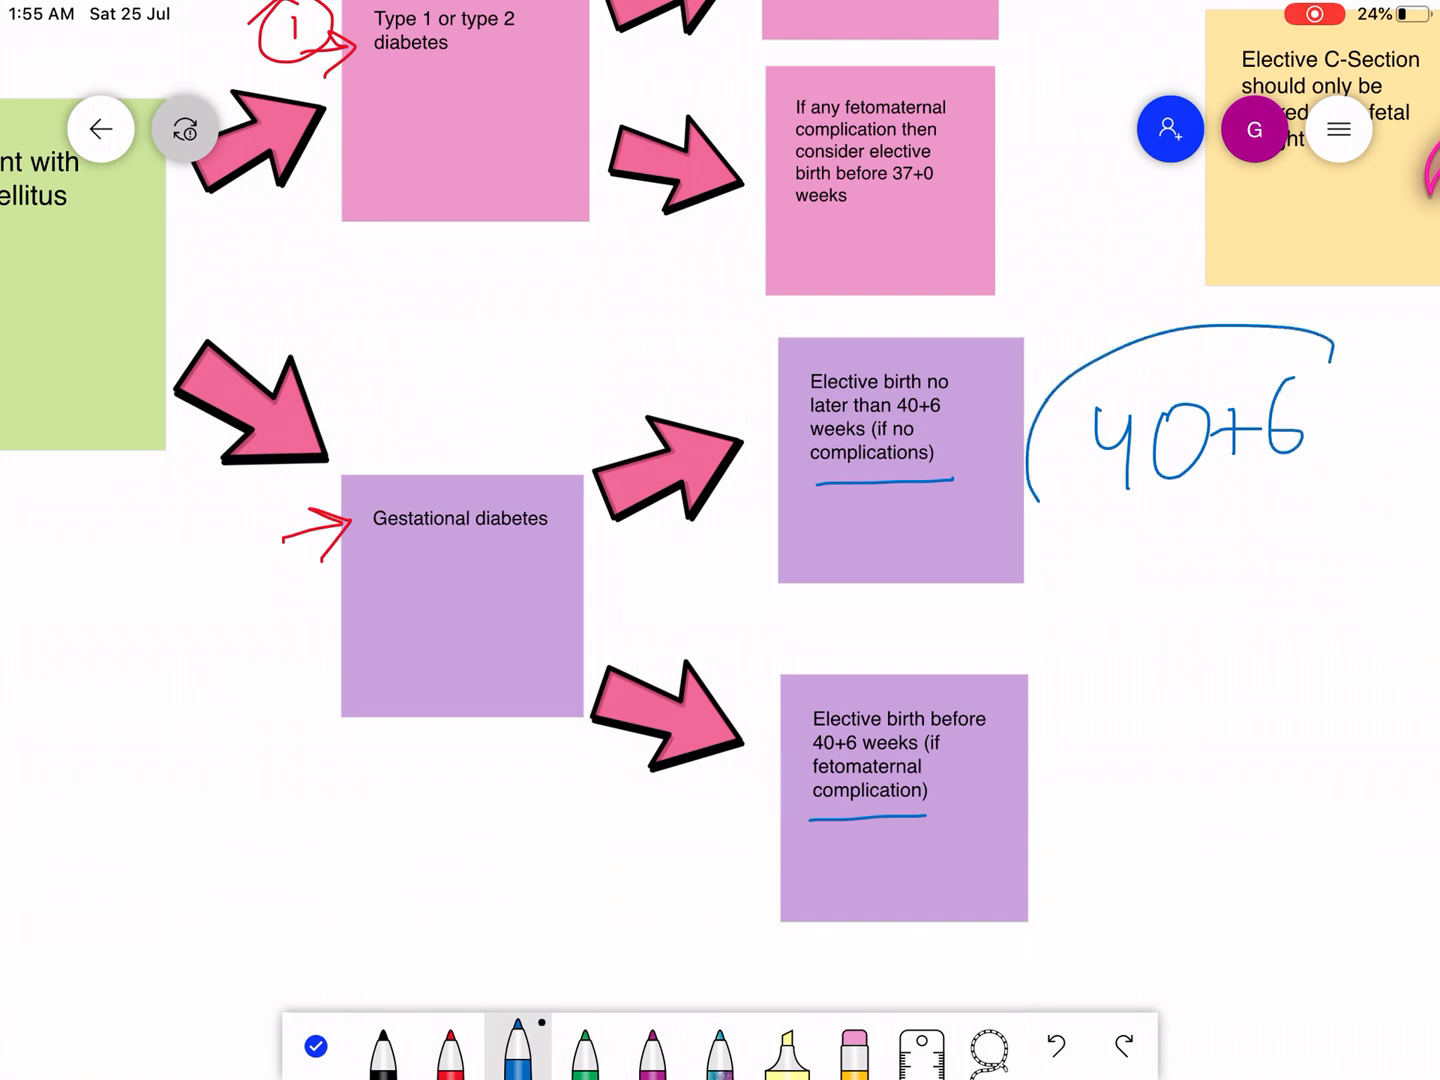
pyautogui.moveTo(1040, 490); pyautogui.dragTo(1185, 610)
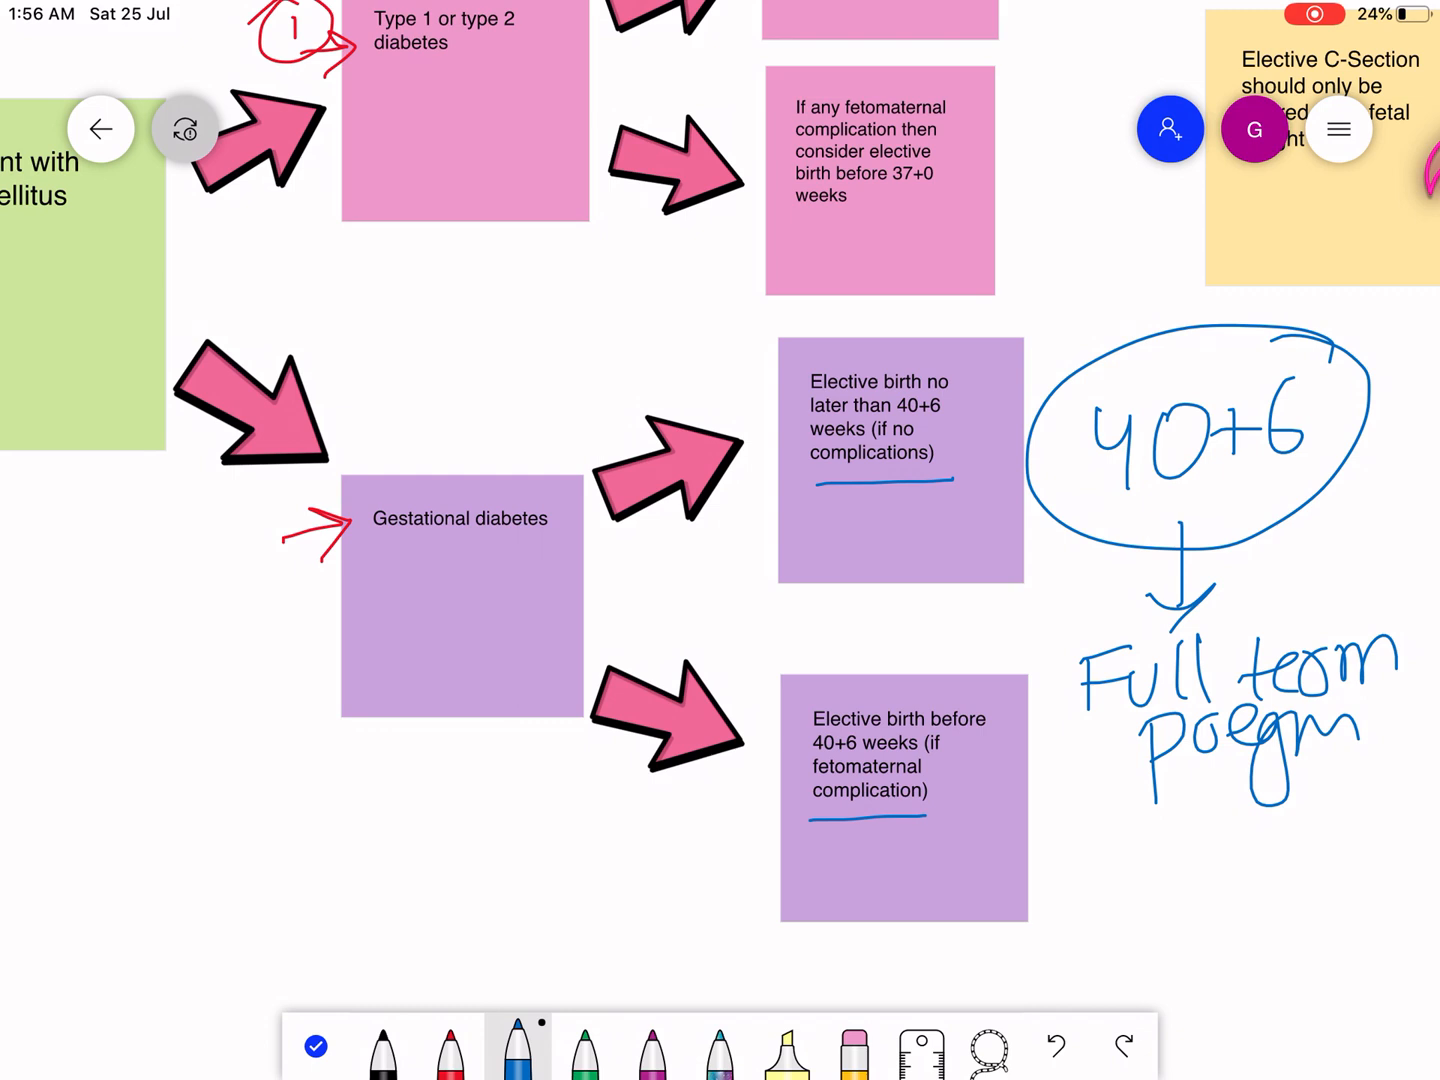
pyautogui.write('40+')
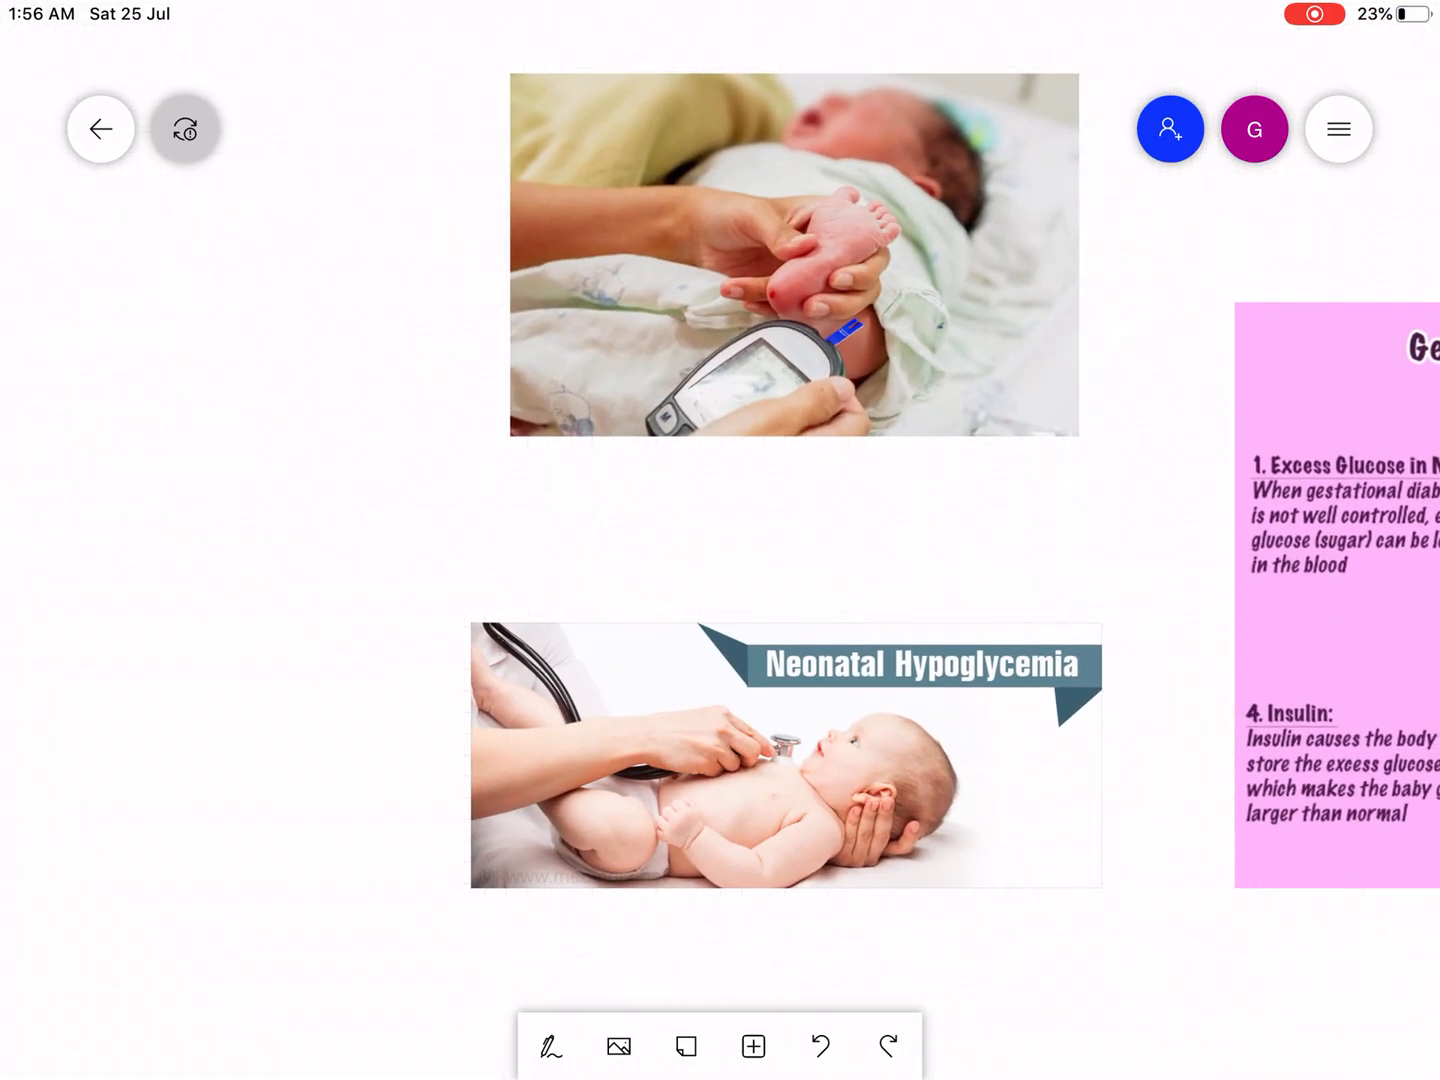
# Scroll past the neonatal hypoglycemia images to the Gestational Diabetes & Fetal Macrosomia diagram
pyautogui.scroll(-3)
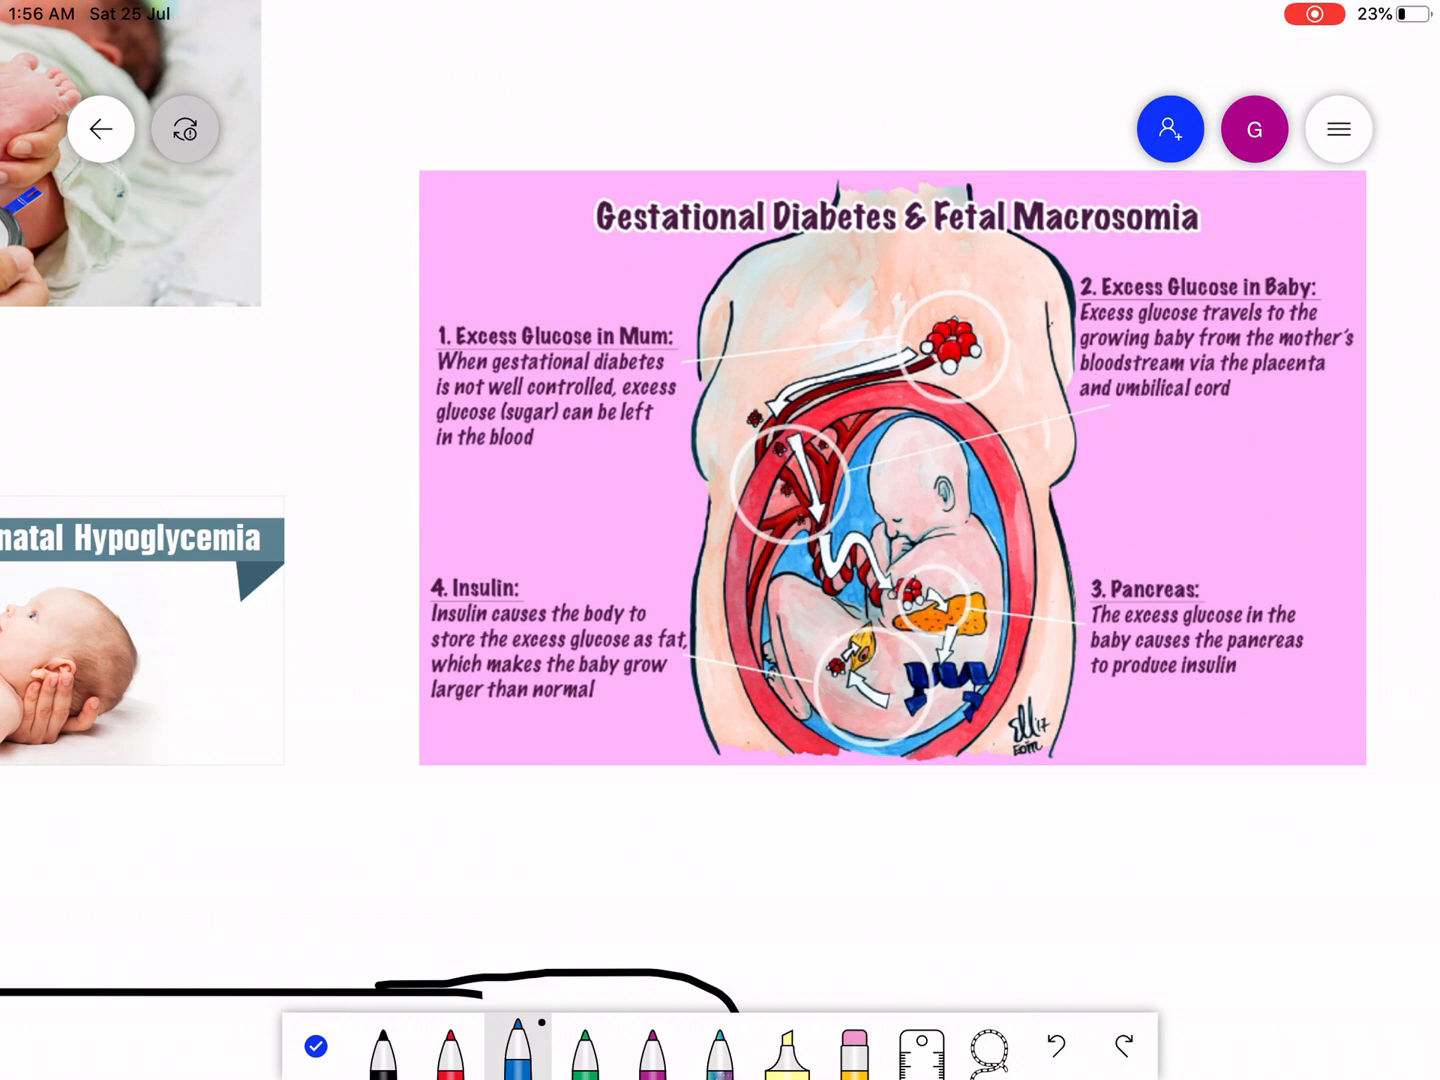
# In galaxy ink, trace glucose from mum to baby, loop the pancreas, underline 'to produce insulin'
pyautogui.click(719, 1047)
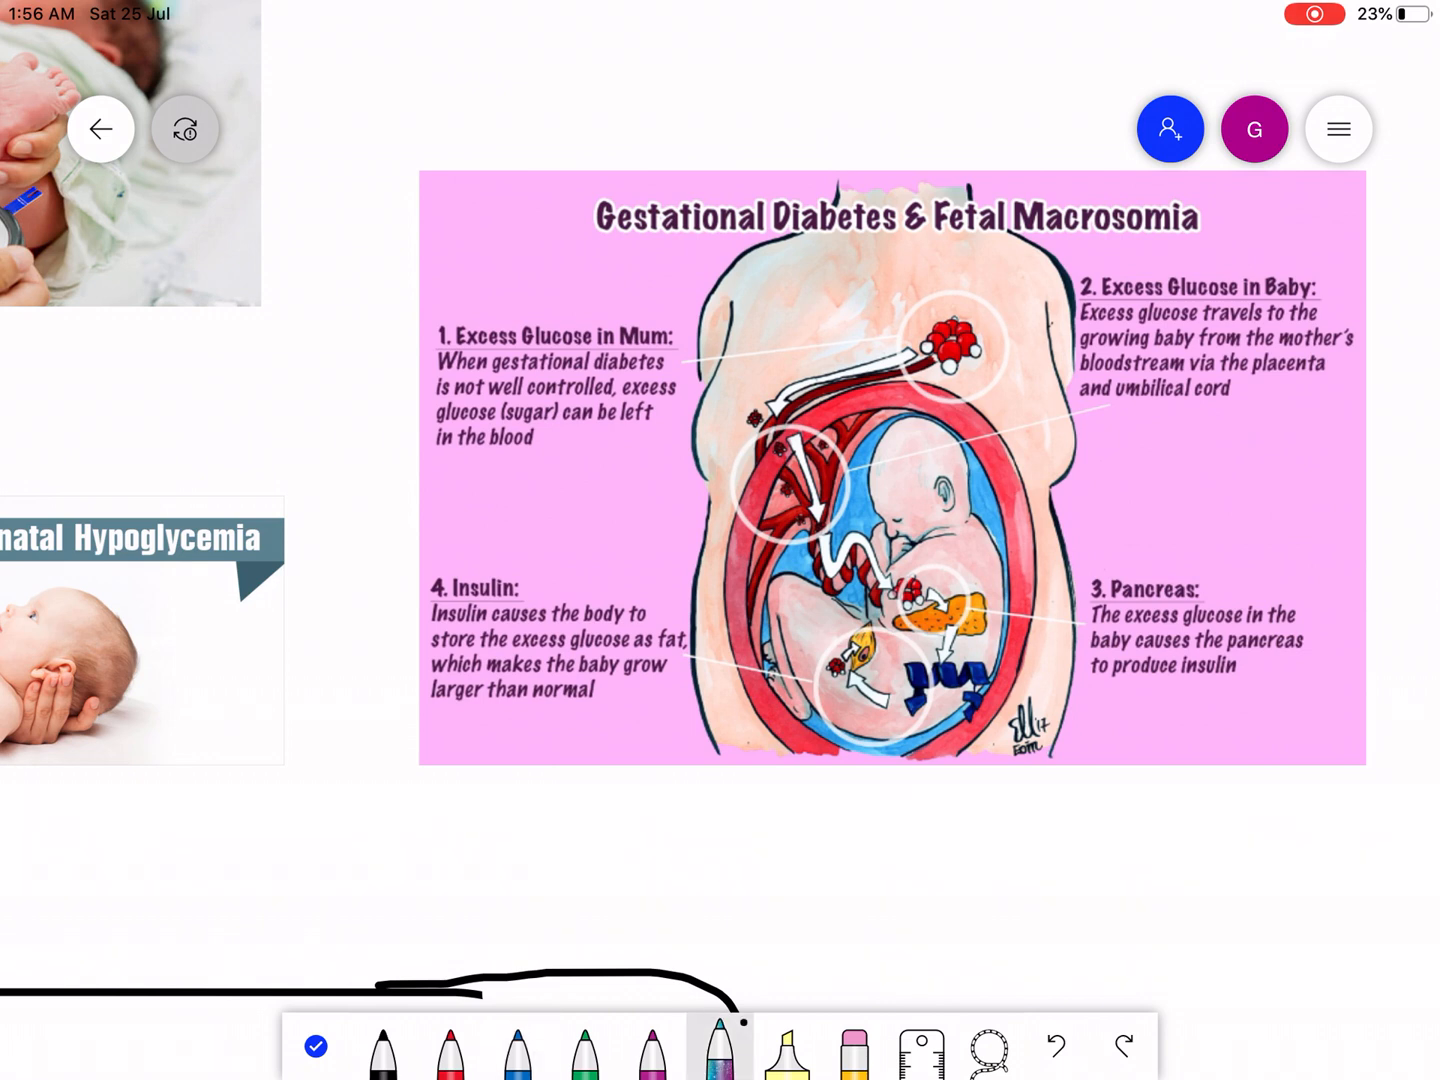
pyautogui.moveTo(855, 275); pyautogui.dragTo(945, 225)
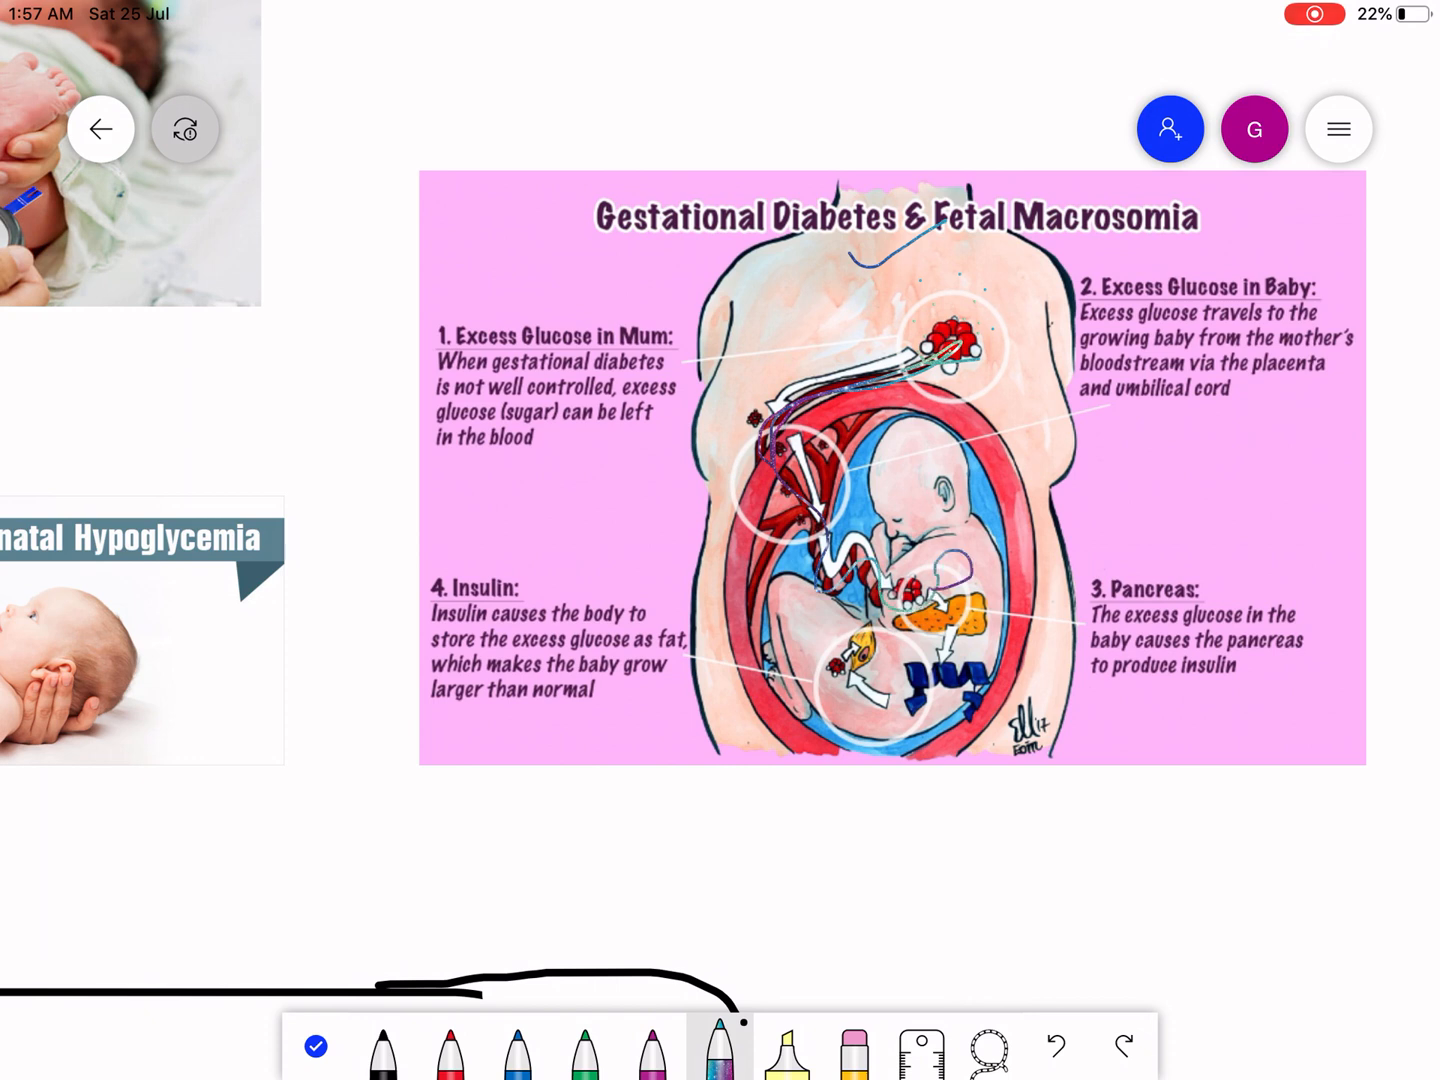
pyautogui.moveTo(920, 575); pyautogui.dragTo(955, 545)
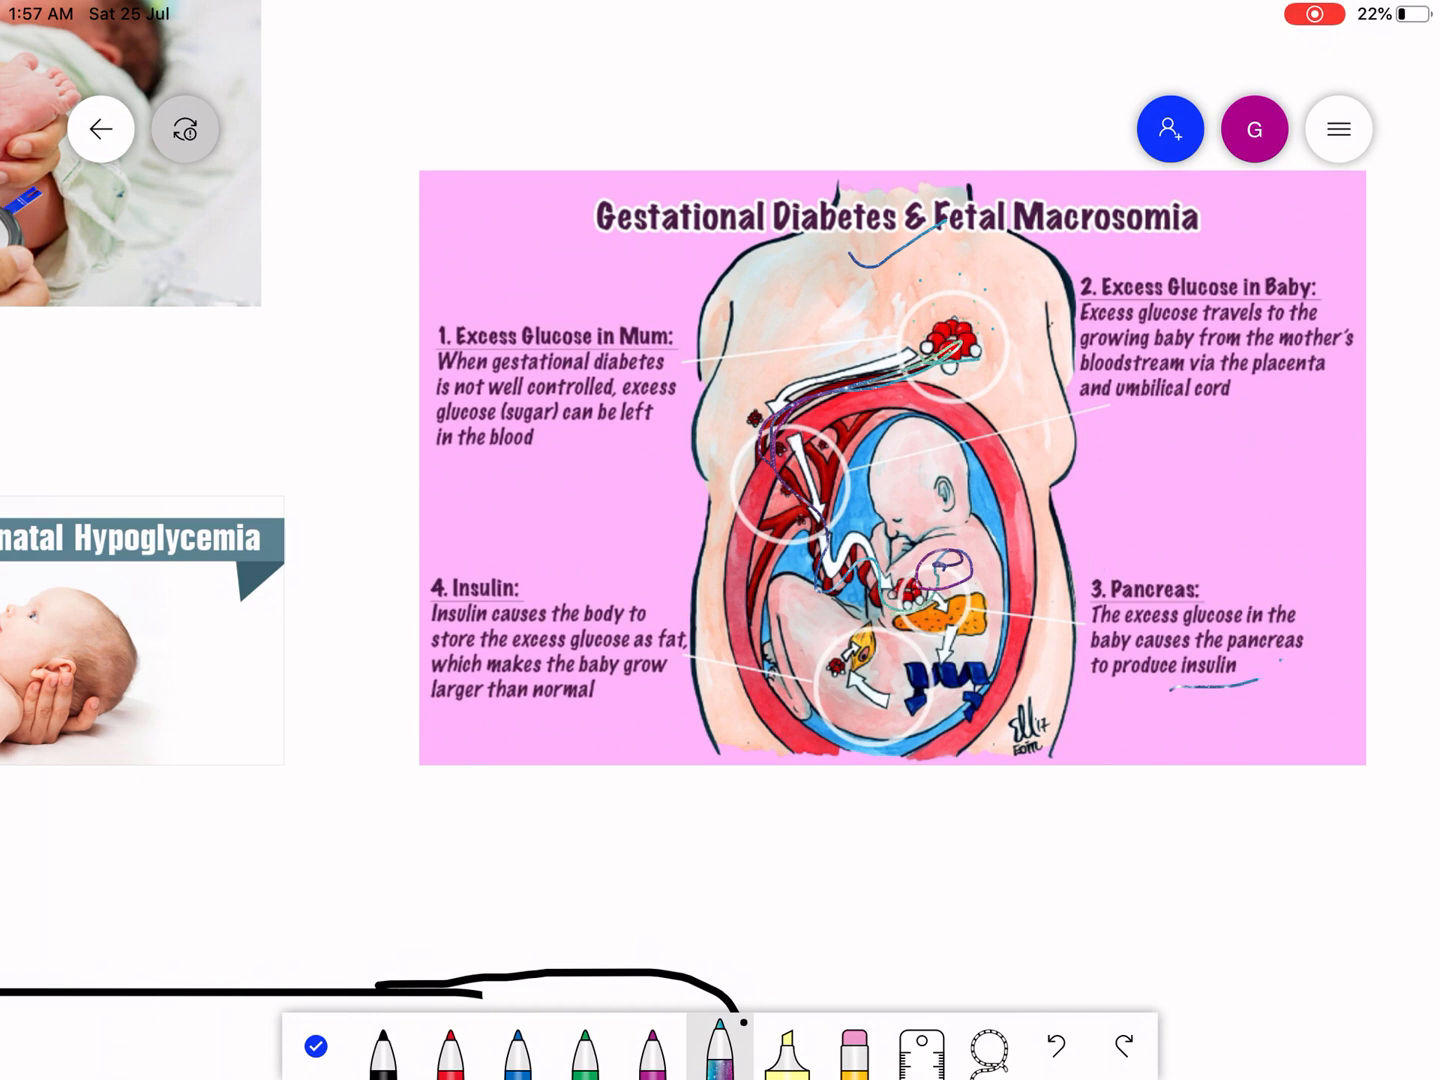
pyautogui.moveTo(1180, 680); pyautogui.dragTo(1310, 665)
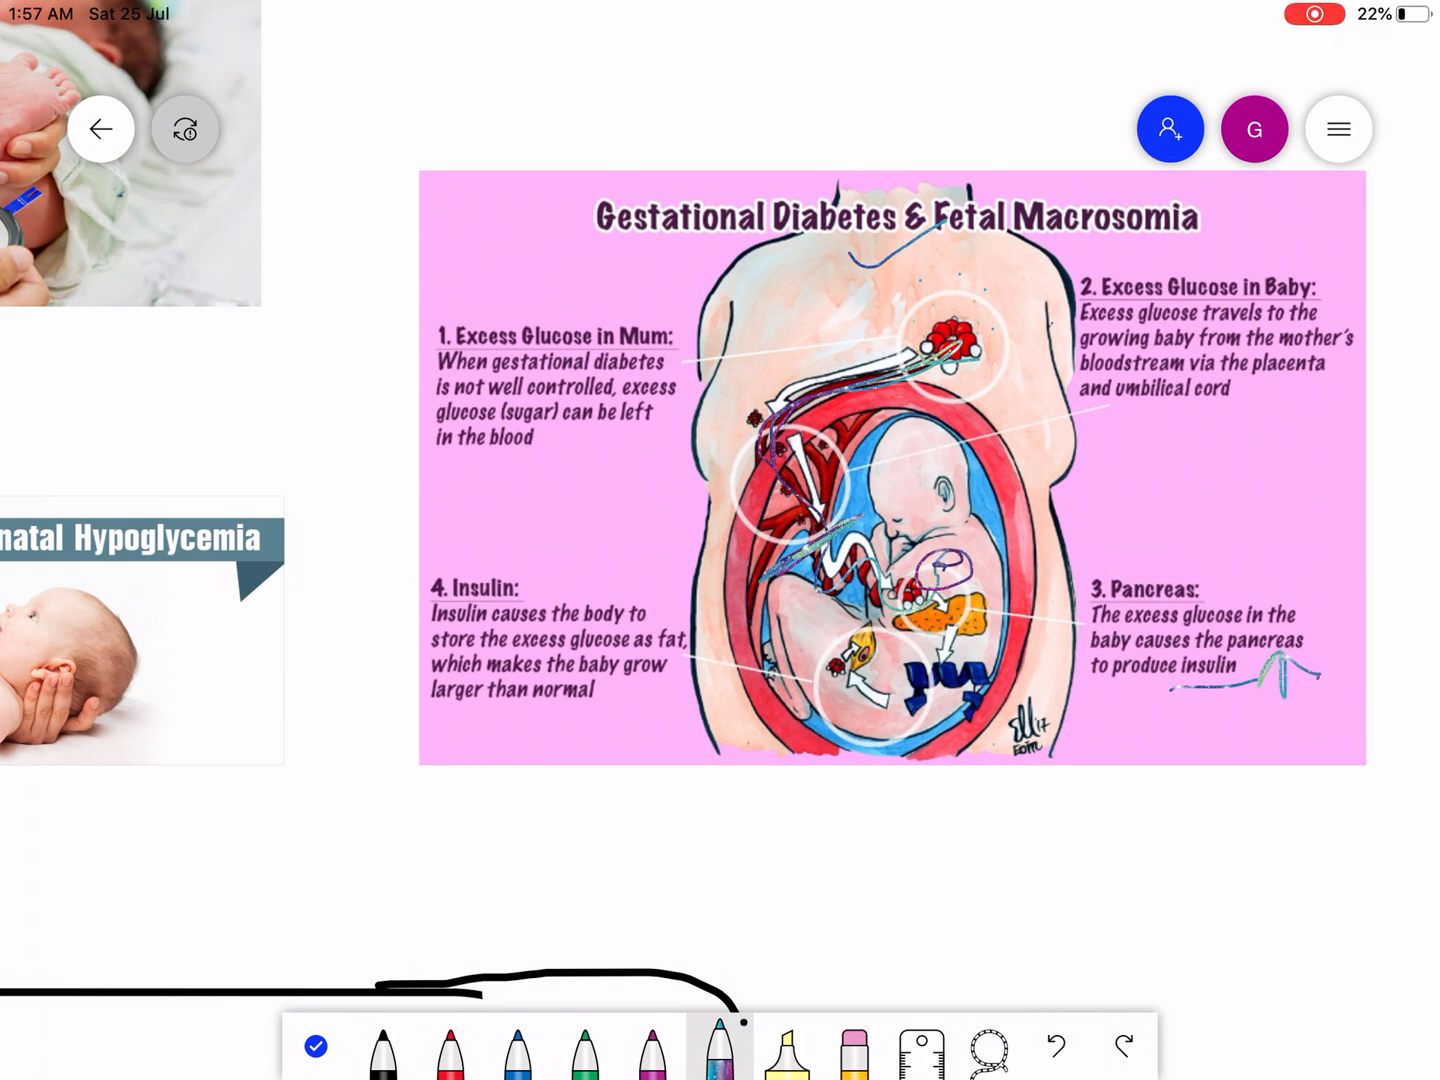
pyautogui.moveTo(770, 580); pyautogui.dragTo(865, 515)
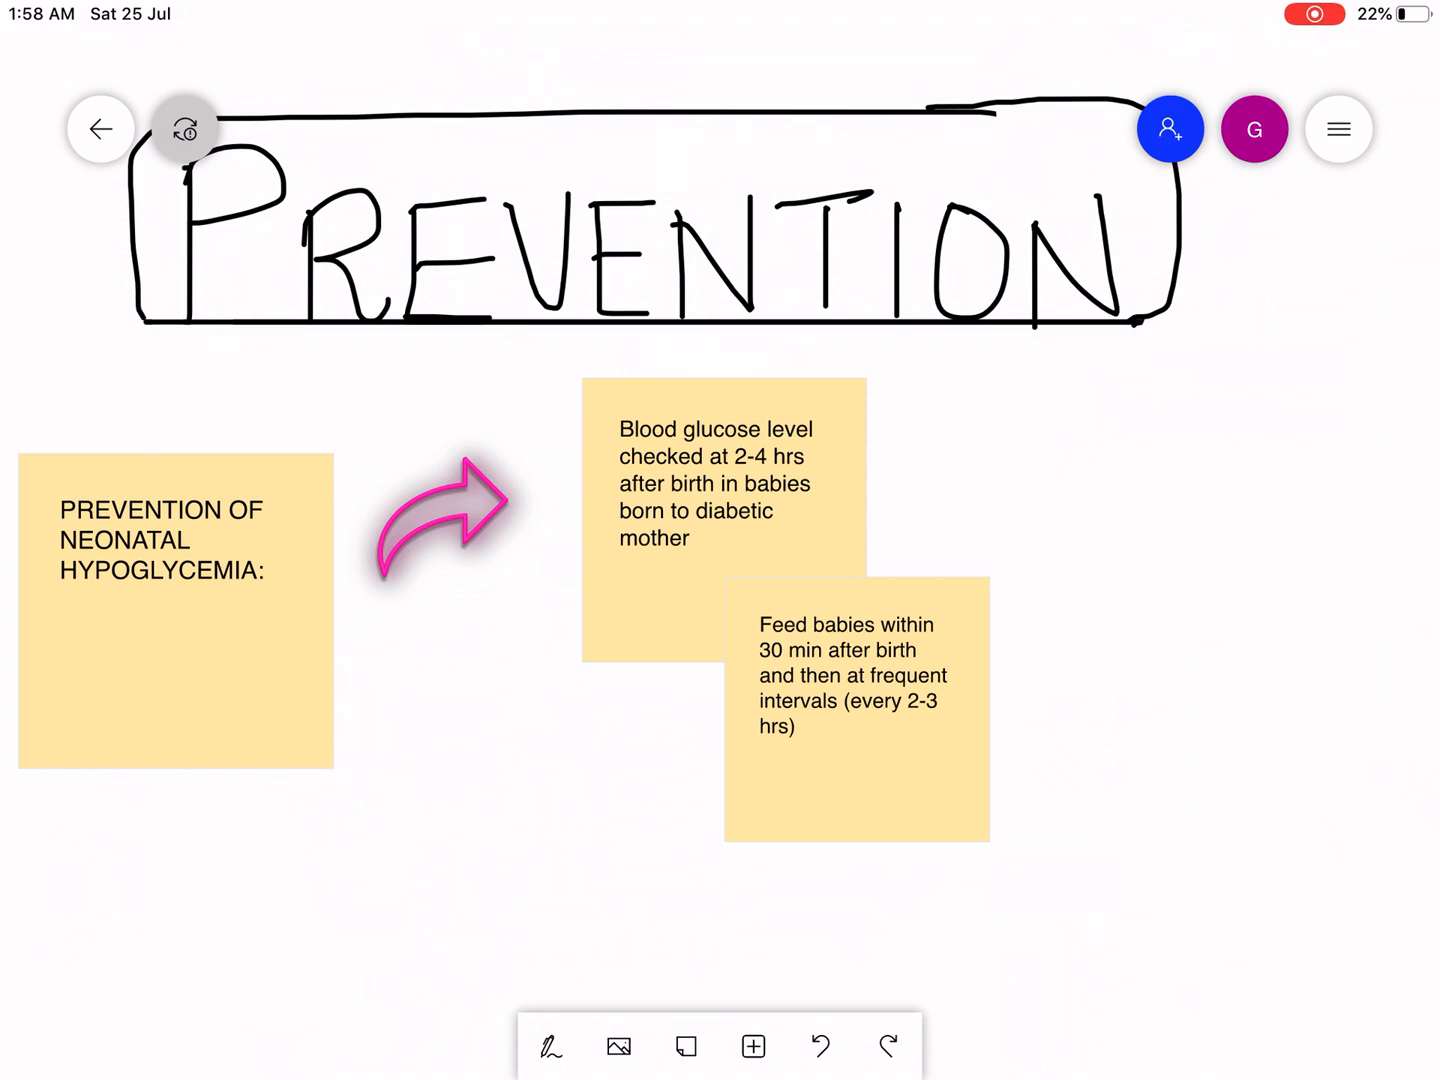
# Start inking near the PREVENTION notes with the red pen
pyautogui.click(550, 1047)
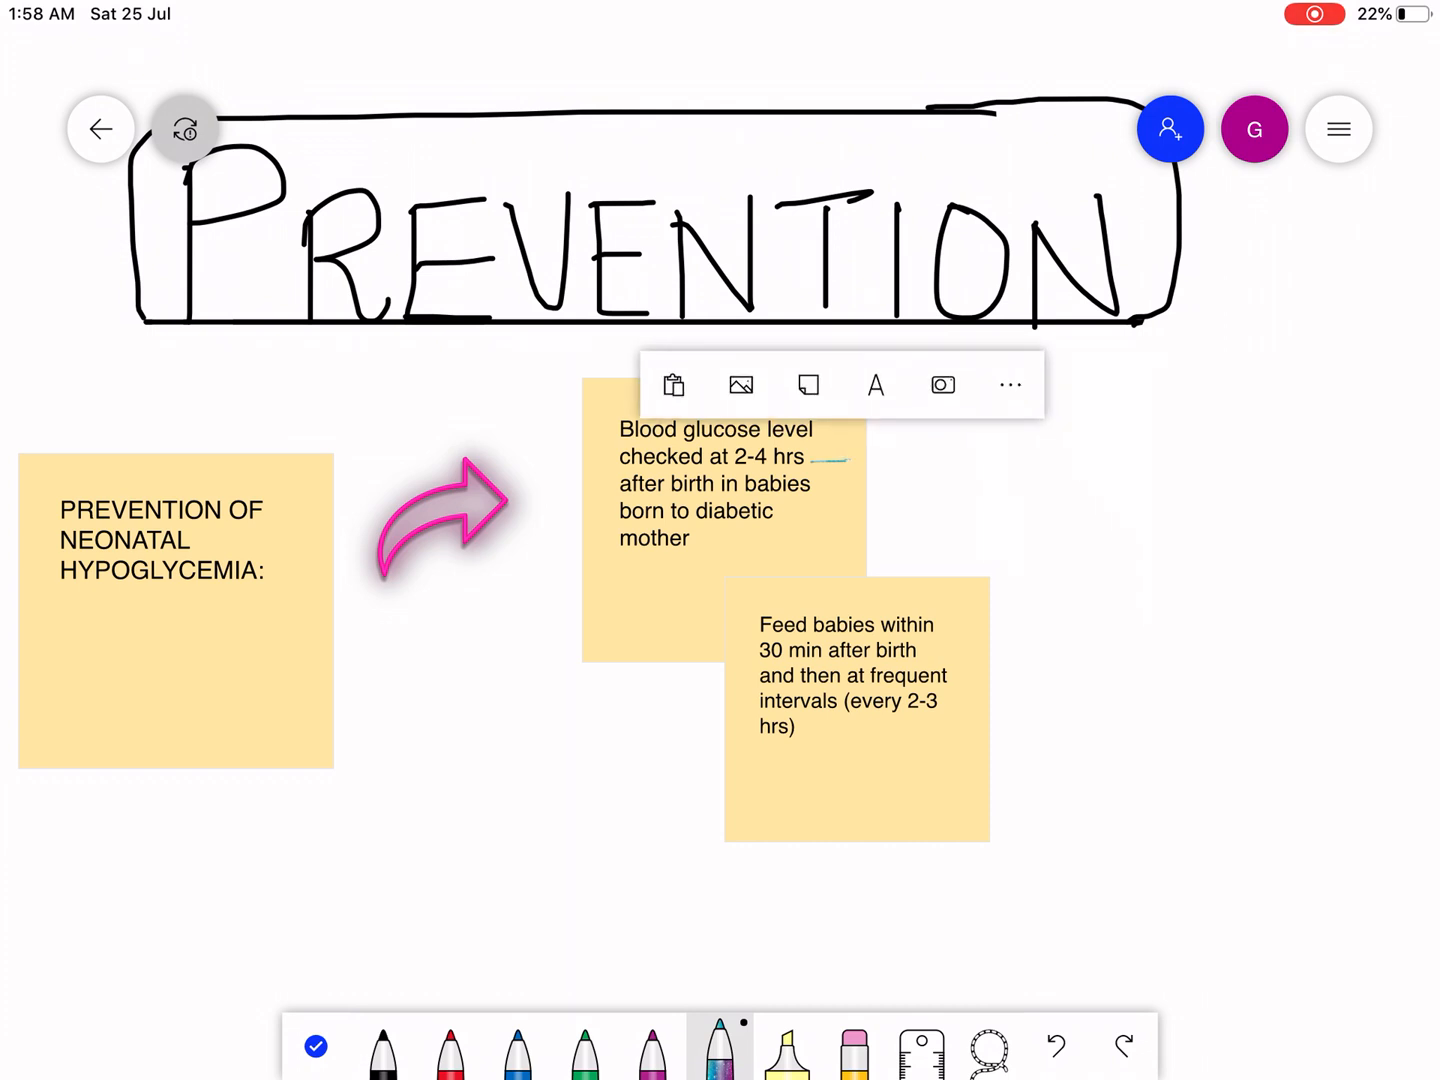
pyautogui.click(451, 1047)
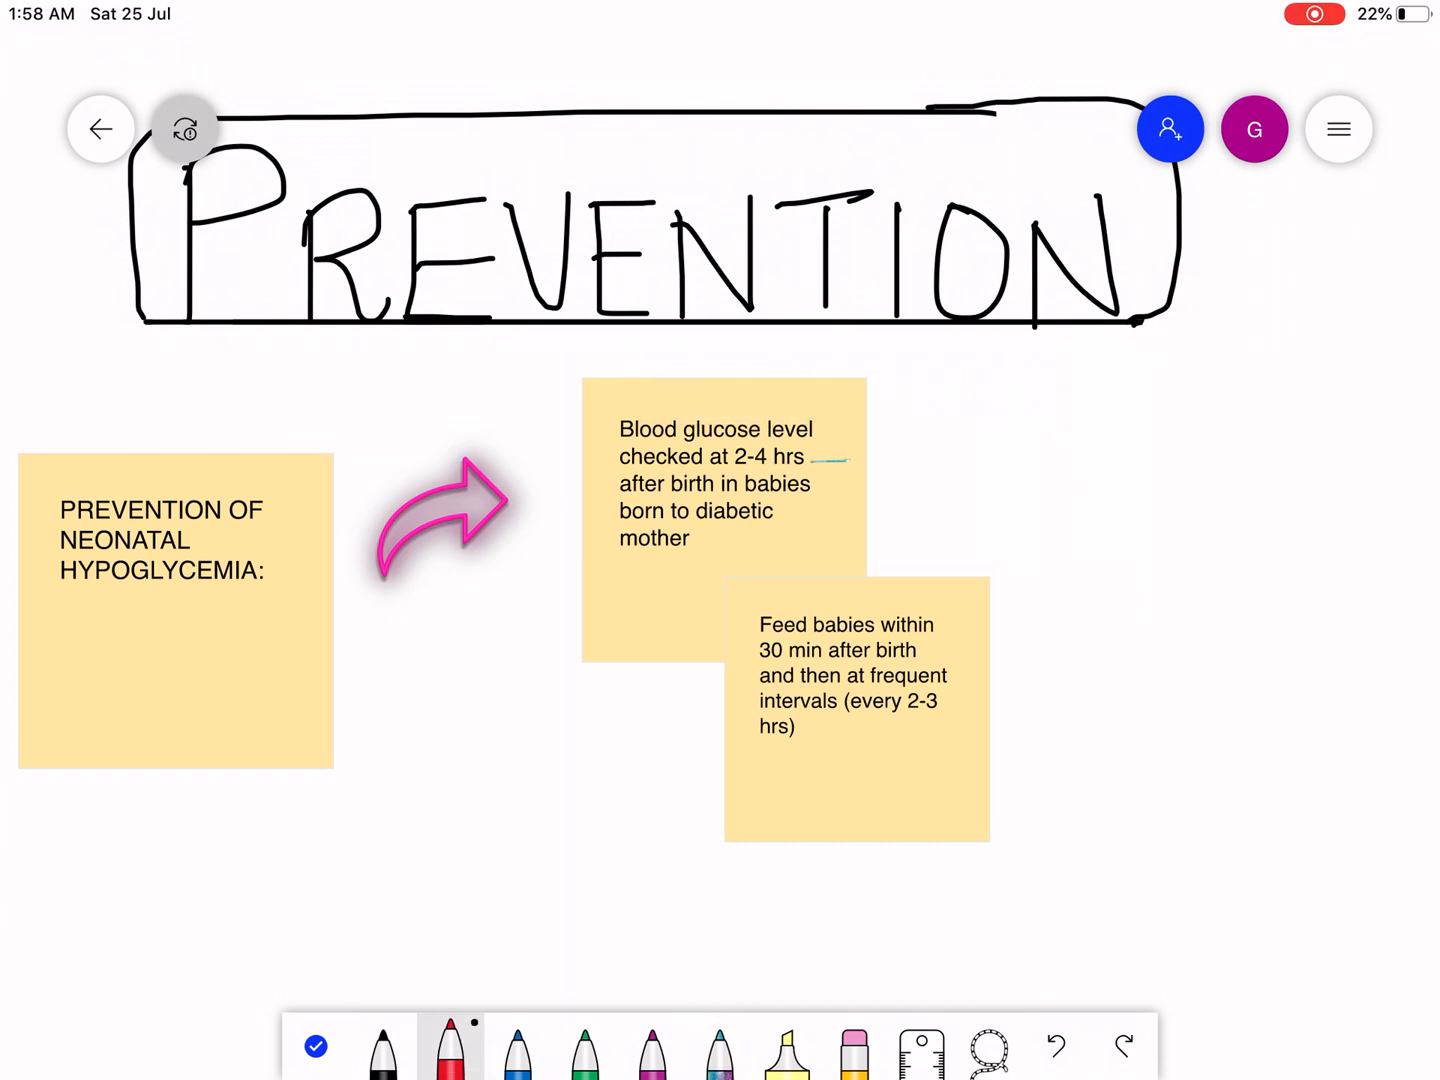